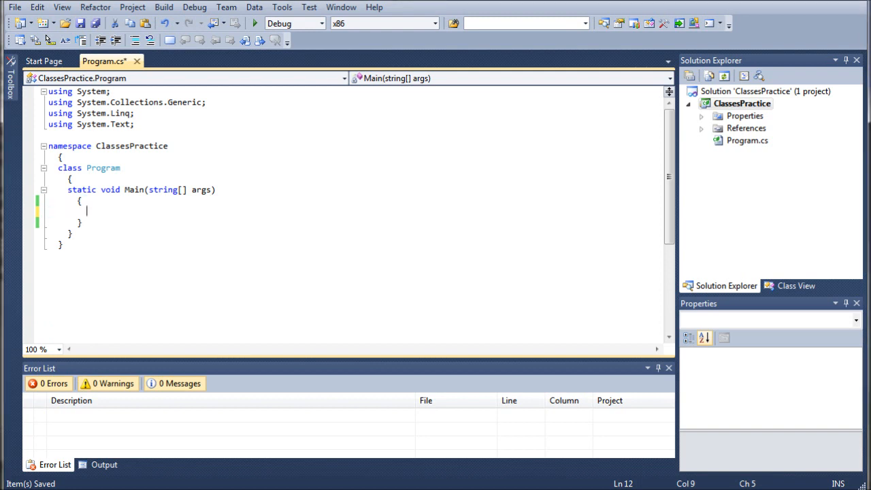
mouse_move(169, 41)
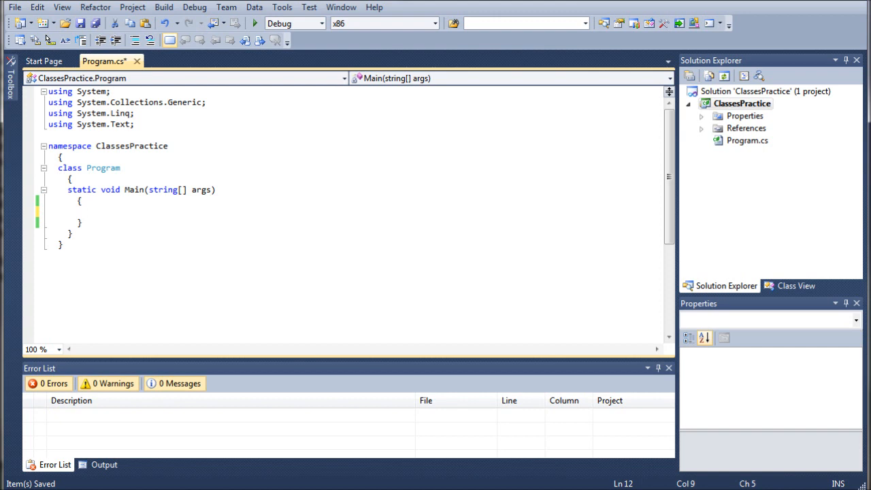
Step: Declare 'float num1, num2, answer = 0;' and 'char operation;' at the top of Main
text(float)
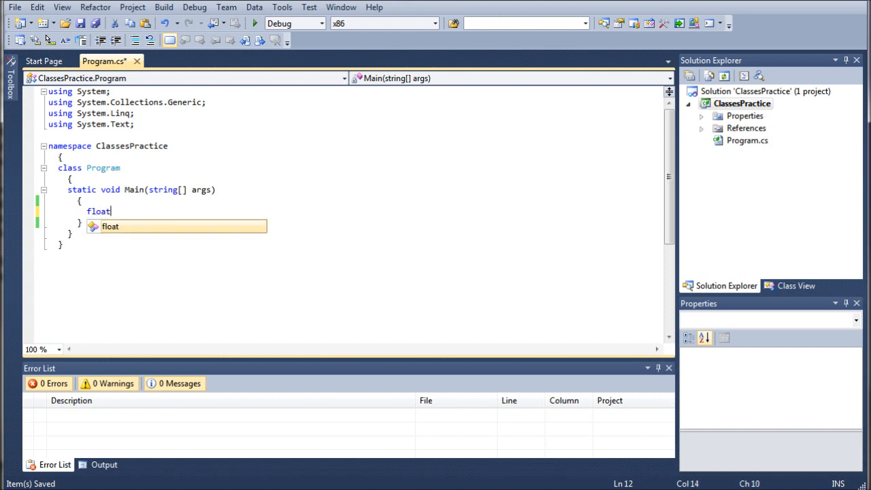
text(num1)
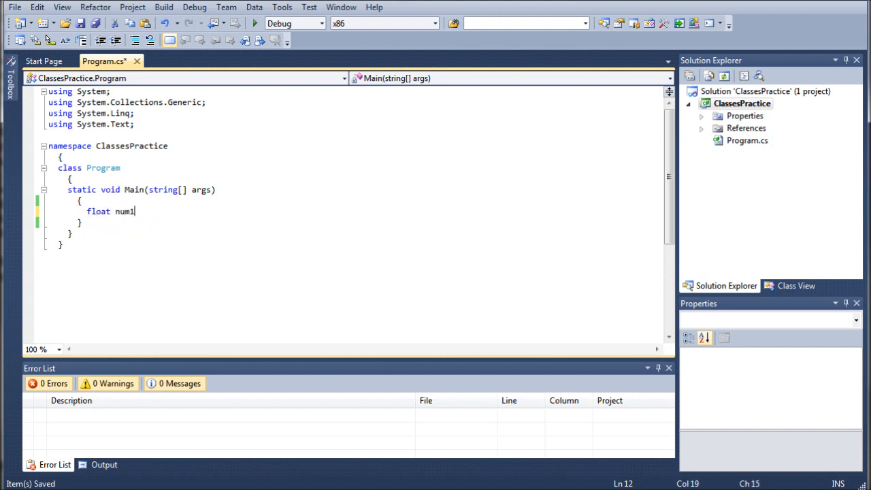
text(, num2, and)
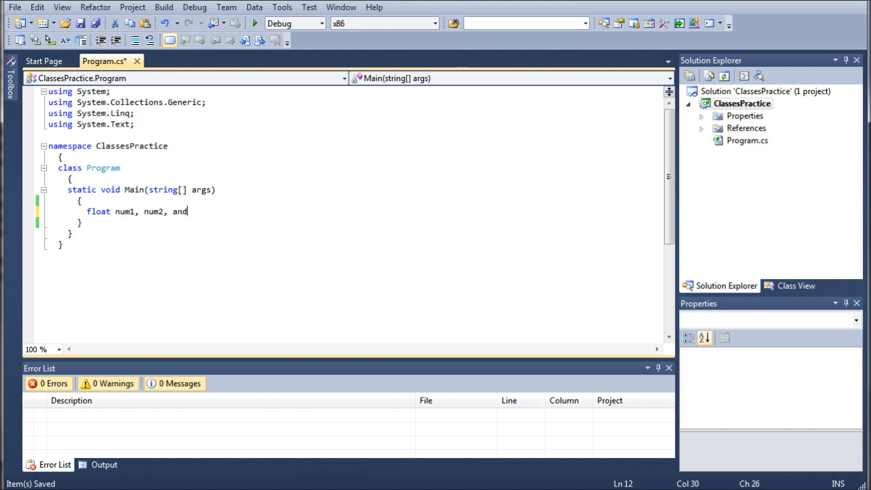
text(swer = 0)
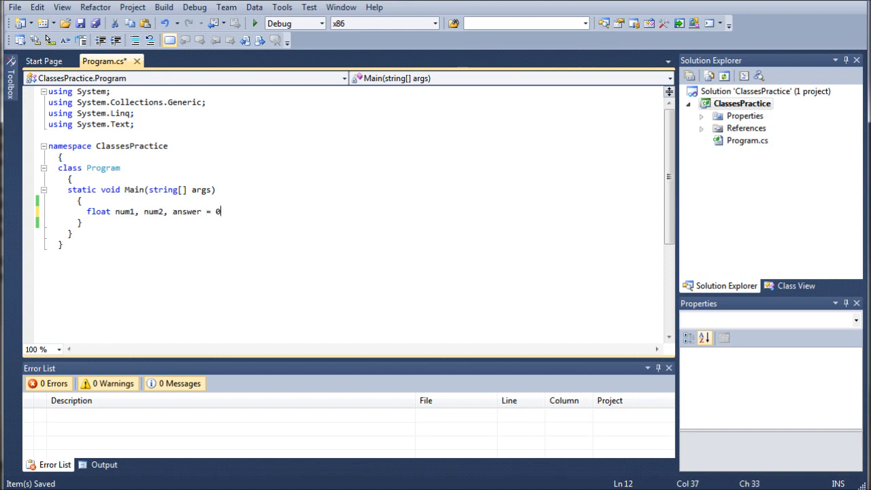
text(;)
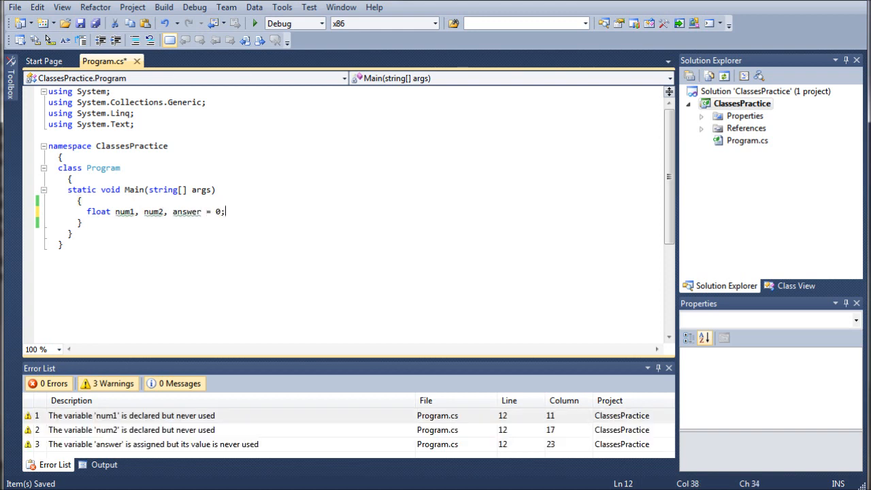
text(ca)
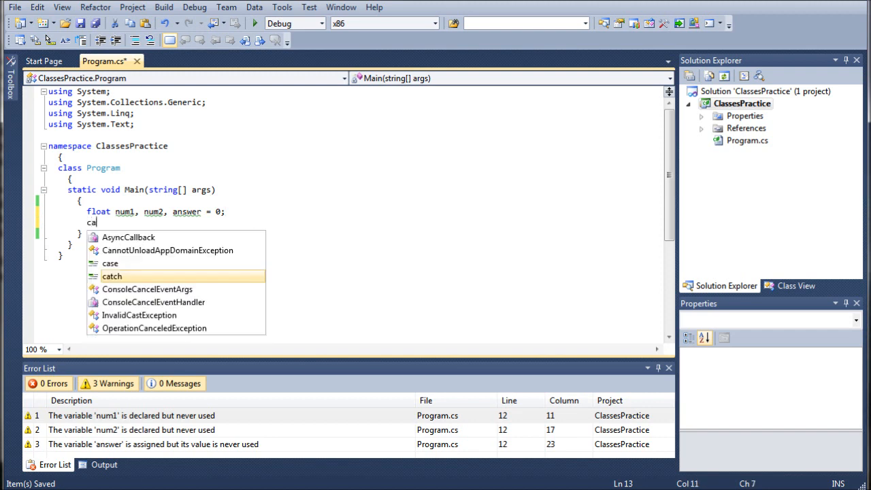
text(har)
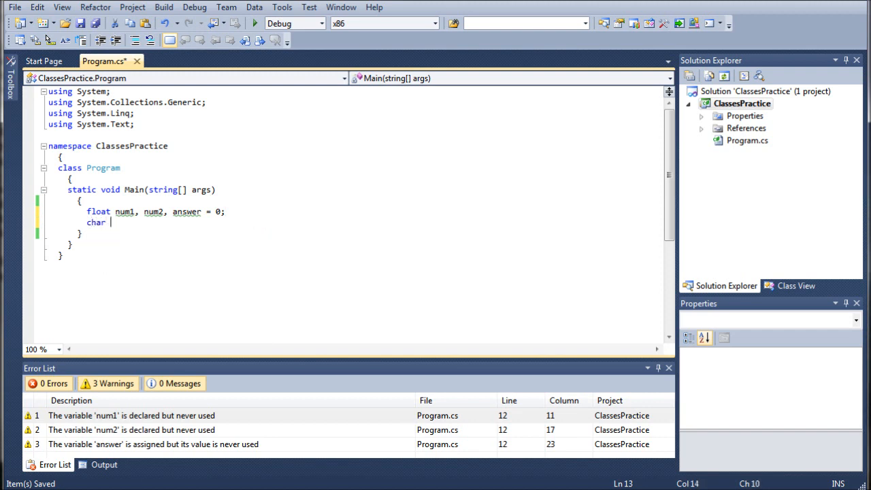
text(operati)
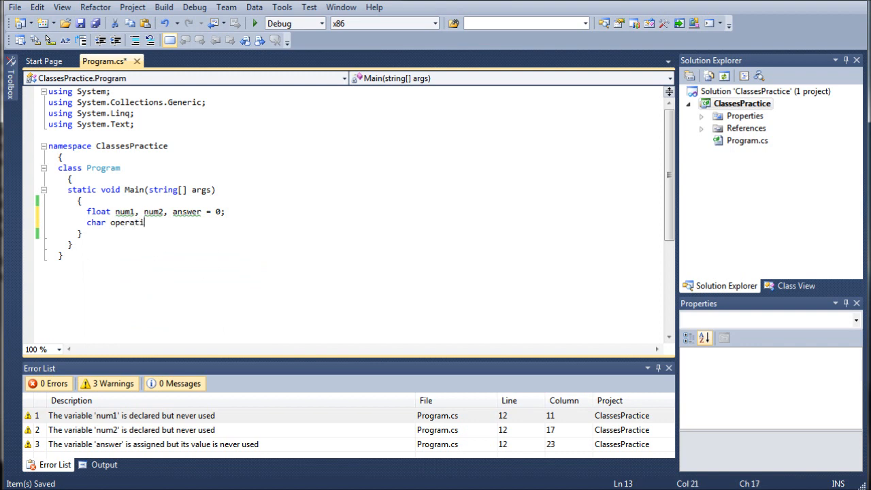
text(on;)
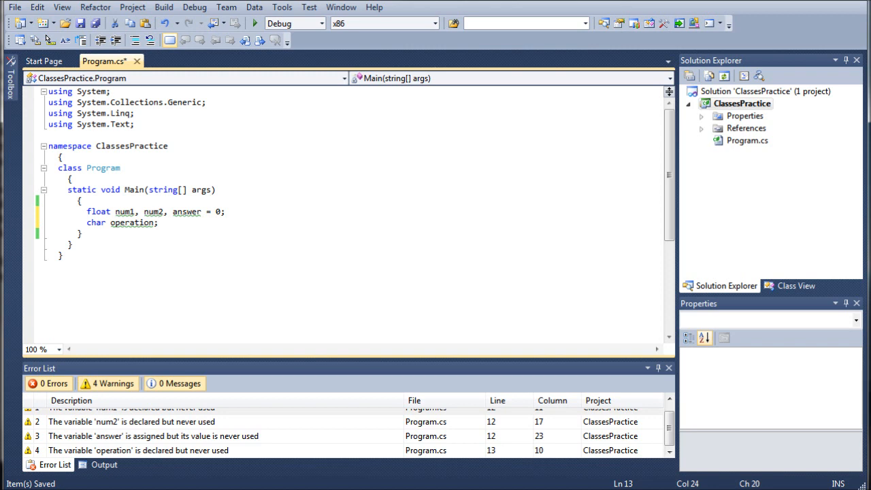
key(enter)
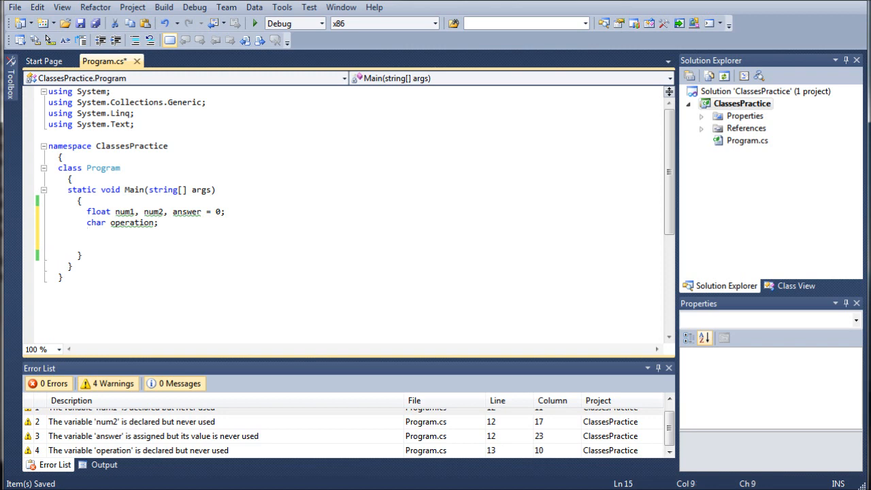
Step: Print the prompt "Please enter the first number in the equation." with Console.WriteLine
text(Console.)
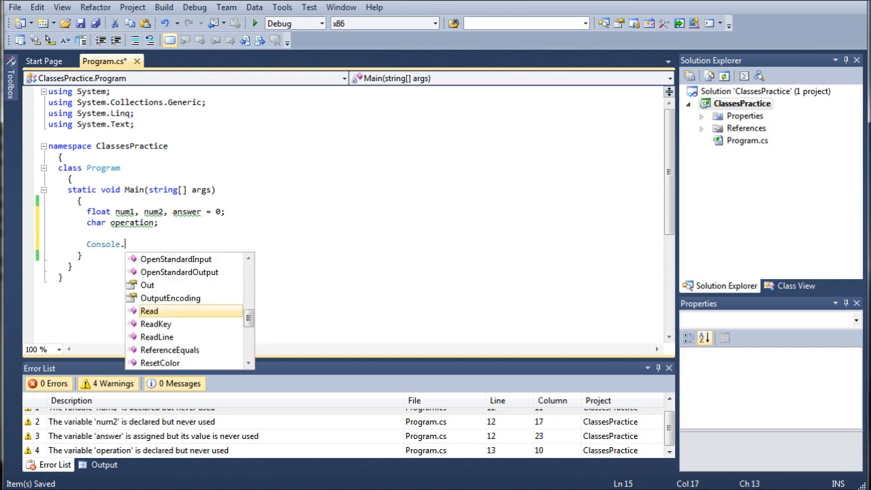
text(WriteLine("Pleas)
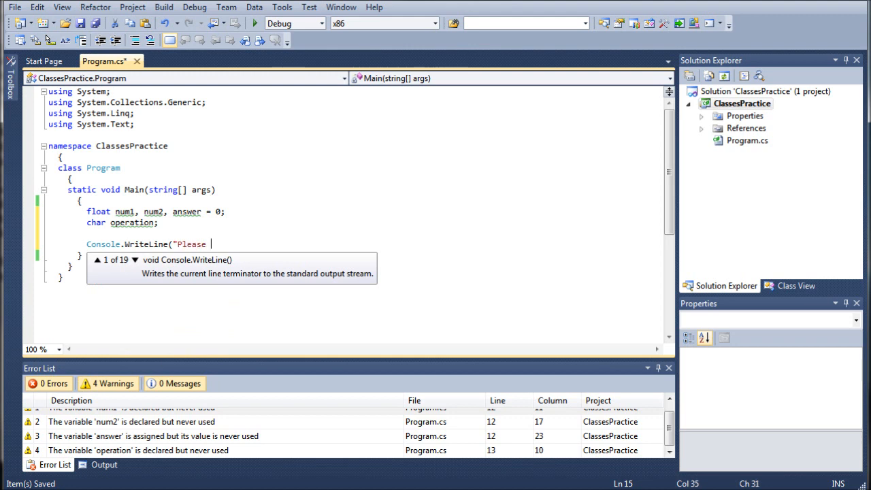
text(enter the furst number in the equat)
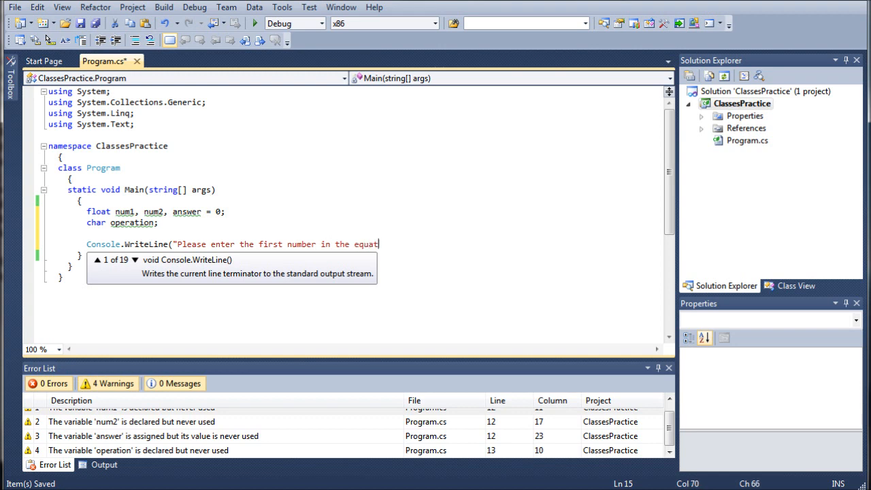
text(ion)
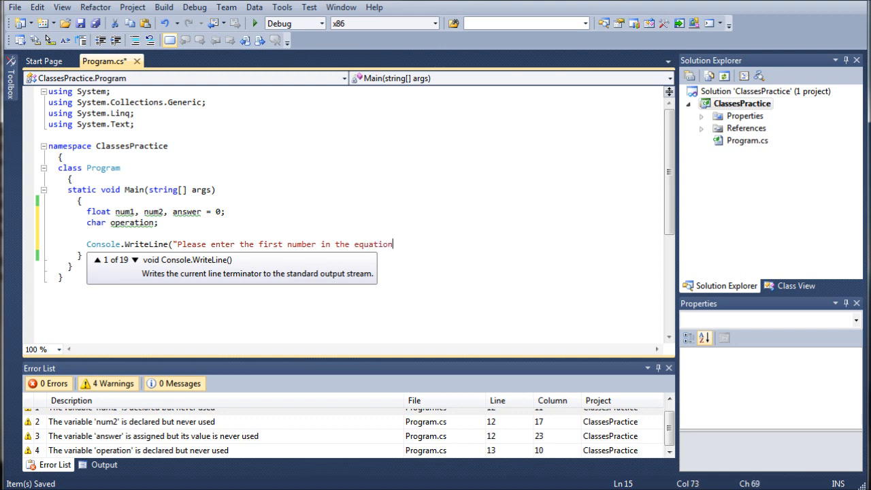
text(.");)
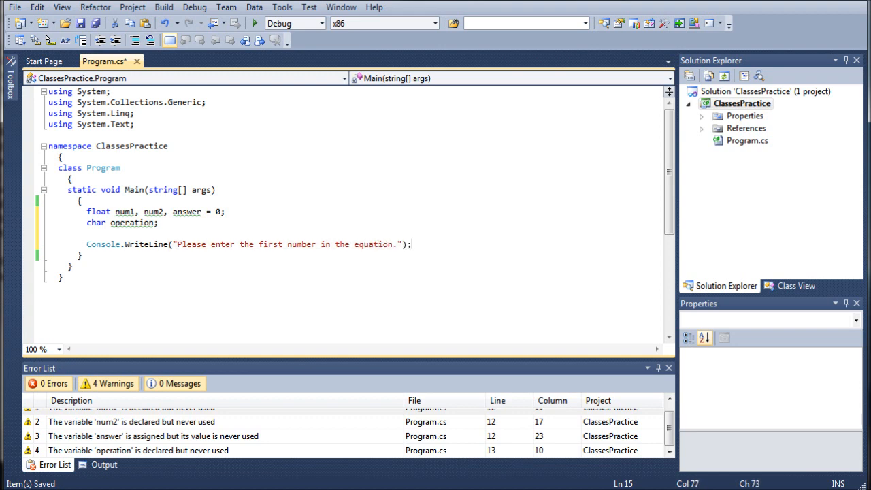
Step: Store the entry with num1 = Convert.ToSingle(Console.ReadLine());
text(NUm)
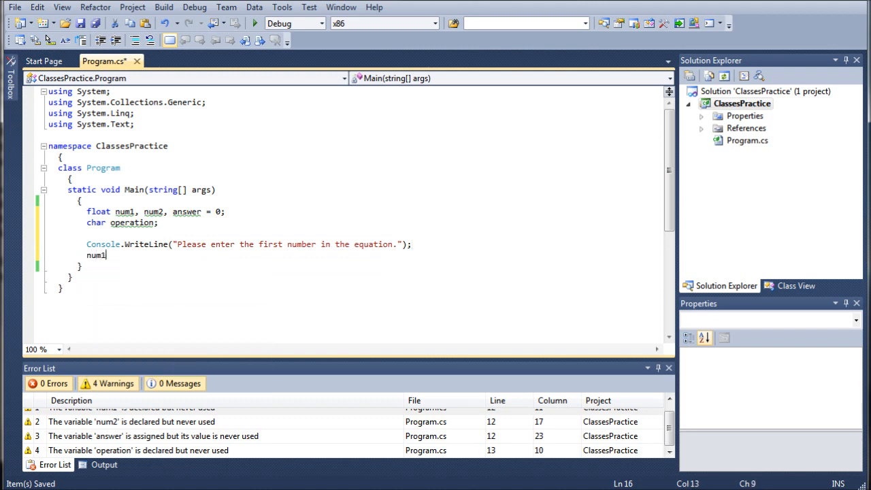
text(= Convert)
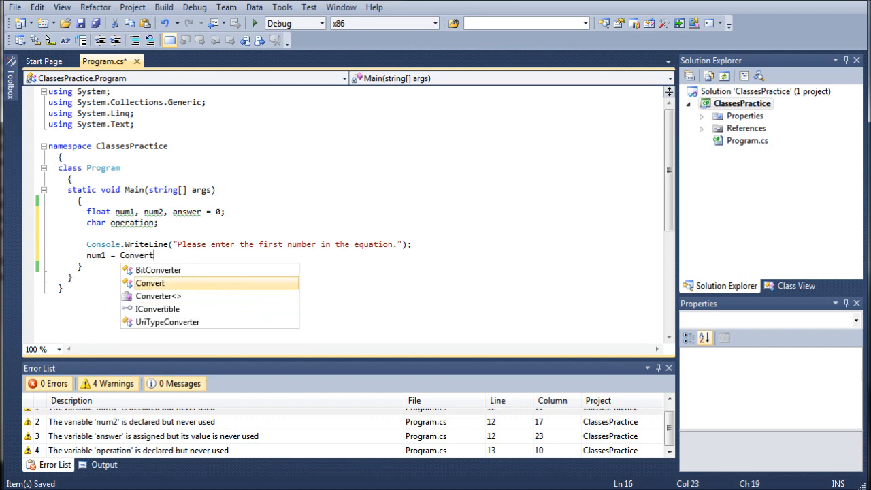
text(.ToSingle)
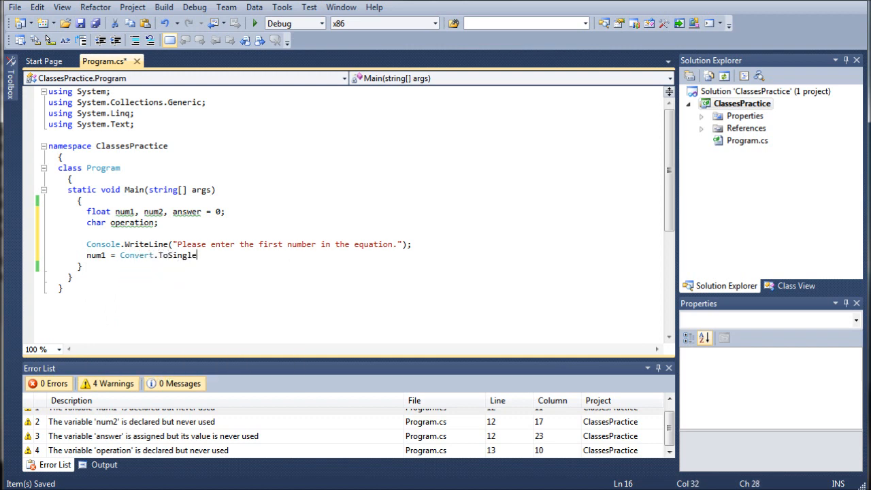
text(("C)
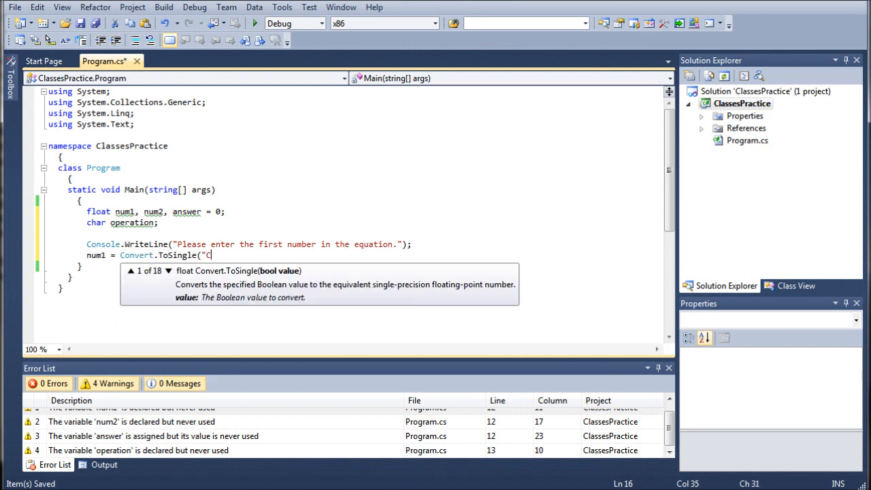
text(Console.)
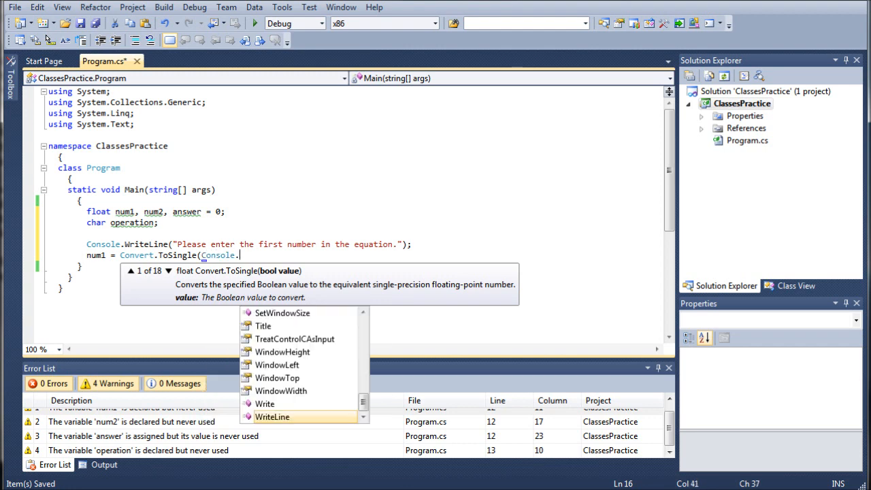
text(ReadLine());)
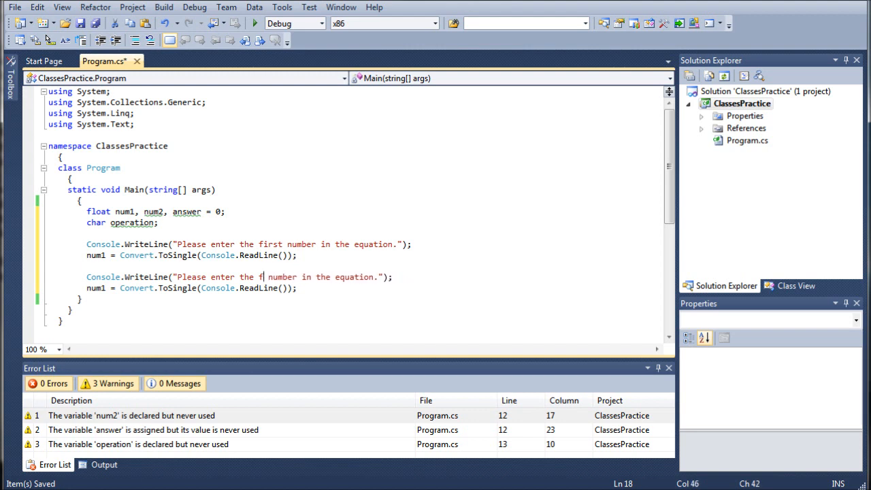
Step: Duplicate the input lines, changing 'first' to 'second' and num1 to num2
text(second)
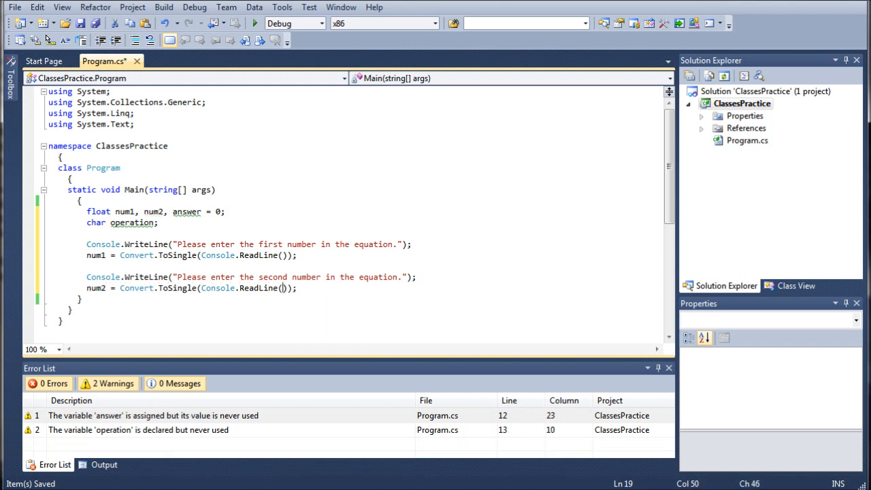
Step: Write a Console.WriteLine prompt asking which operation (+, -, *, /) to perform
text(c)
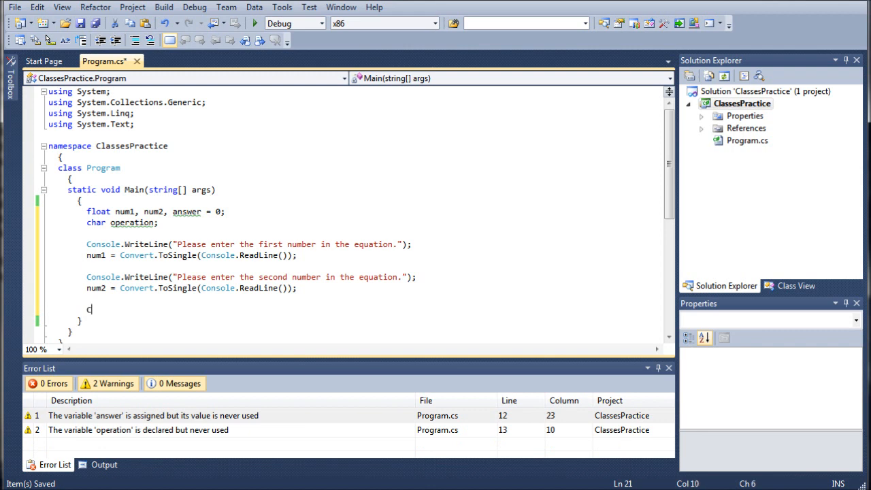
text(Console.)
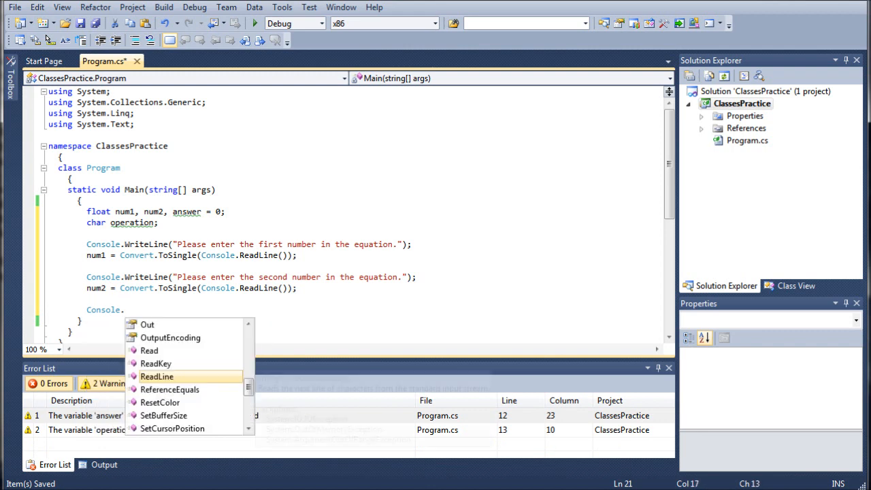
text(WriteLine("Please enter the type of operatio)
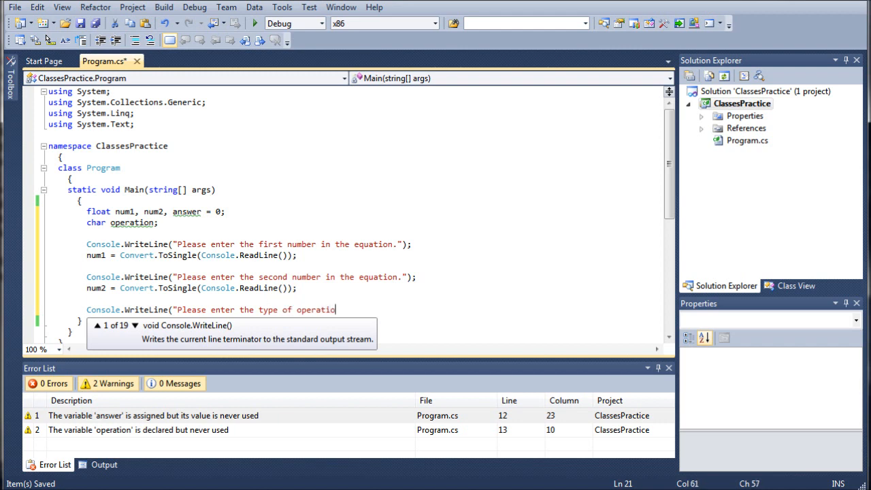
text(n you would like to per f)
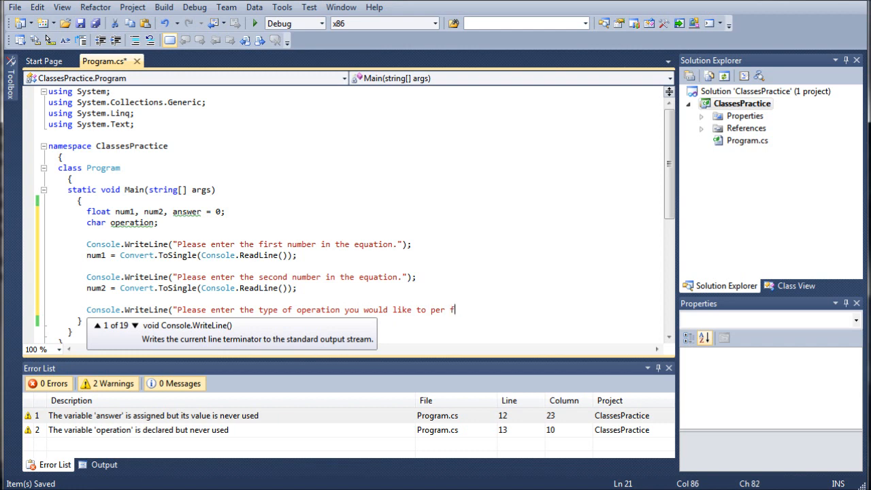
text(orm)
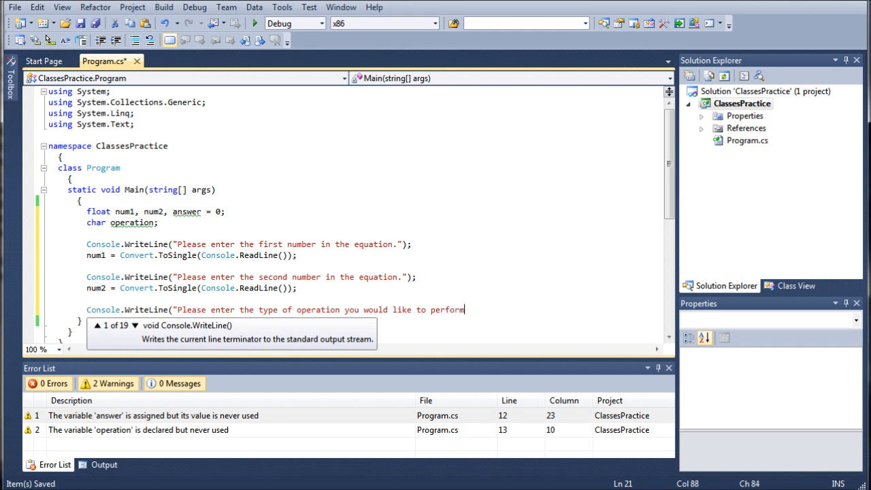
text(()
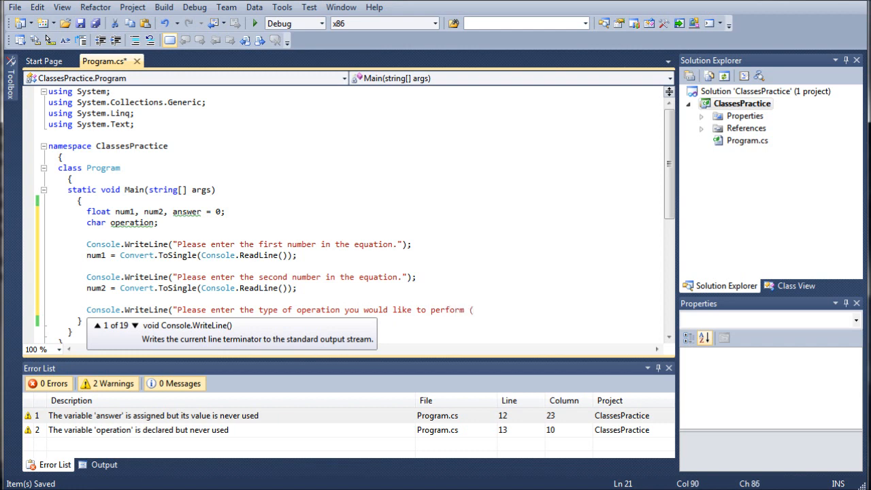
text((+.)
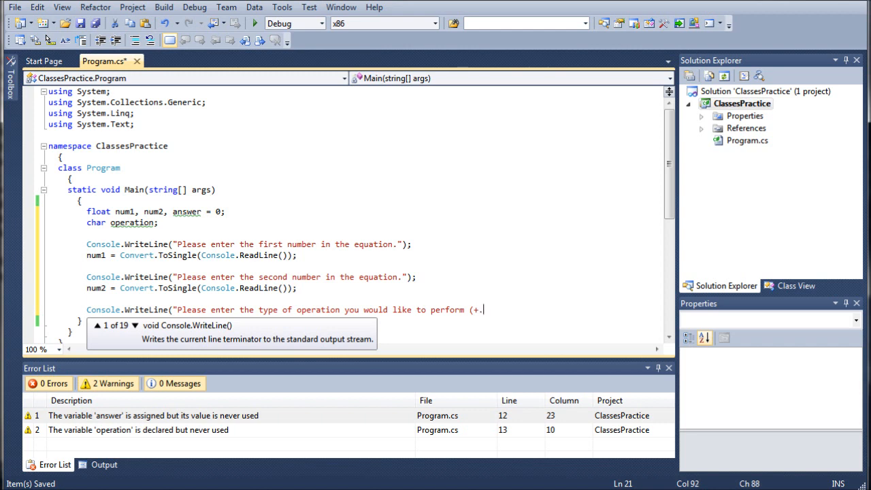
text(,-m)
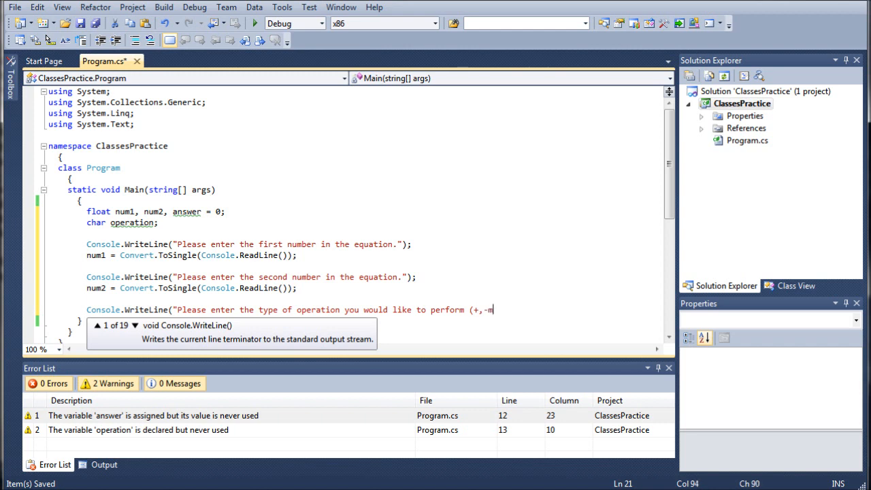
text(,)
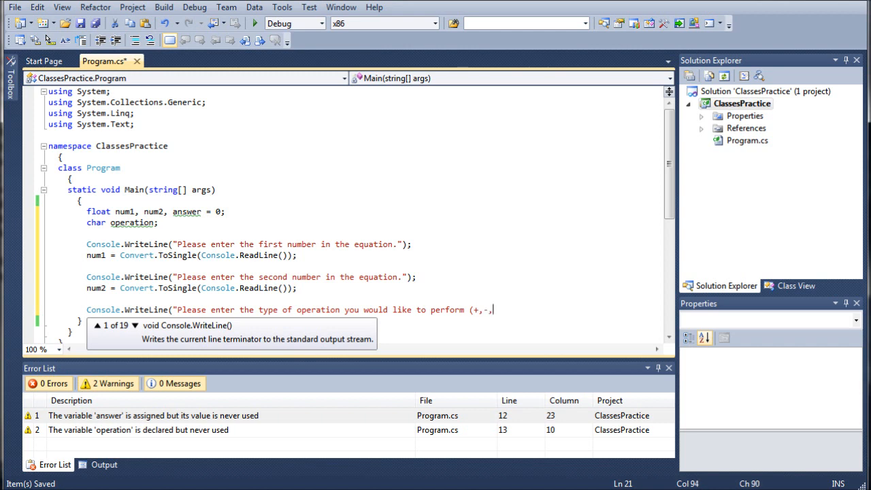
text(*, /)
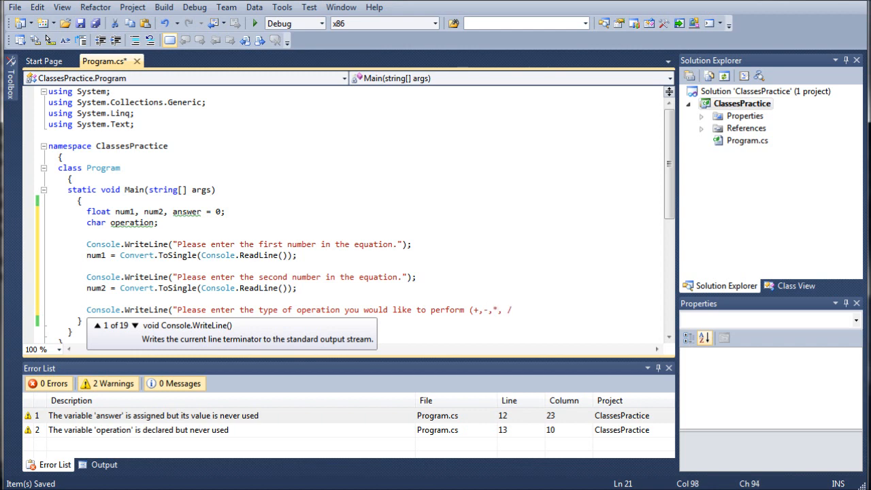
text({)
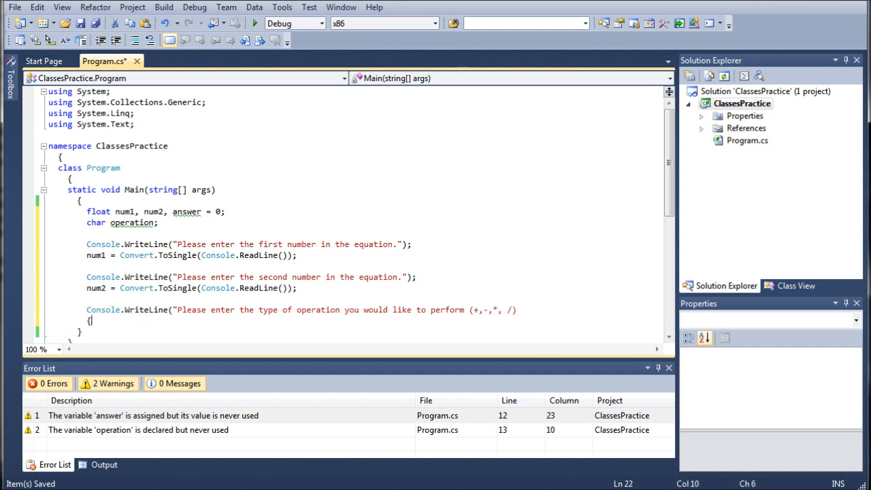
Step: Read the symbol with operation = Convert.ToChar(Console.ReadLine()), then return to the unclosed prompt
text(Console)
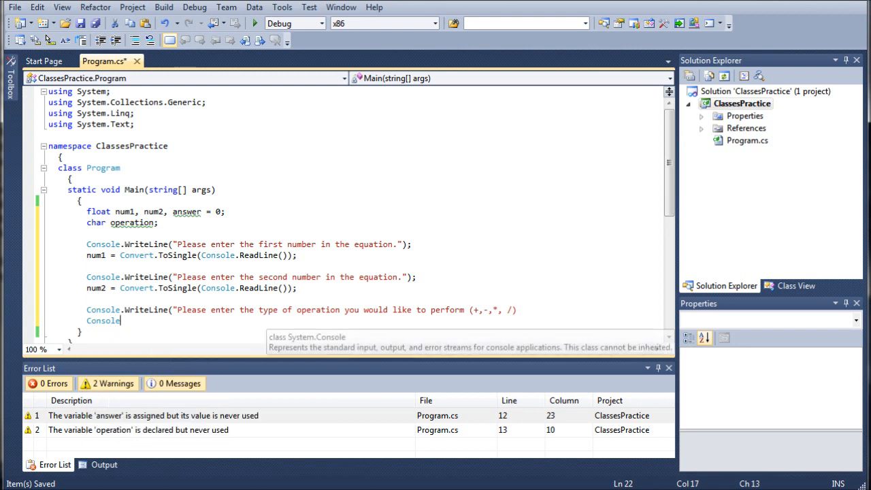
text(.Convert)
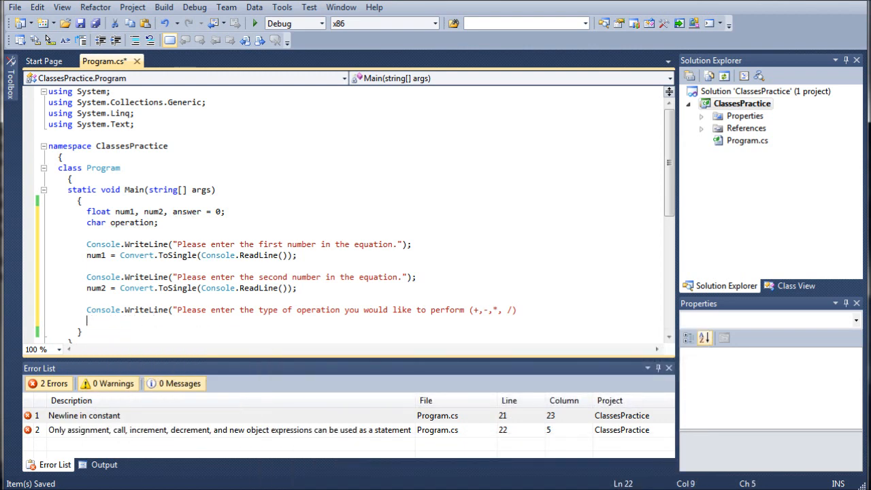
text(operation = C)
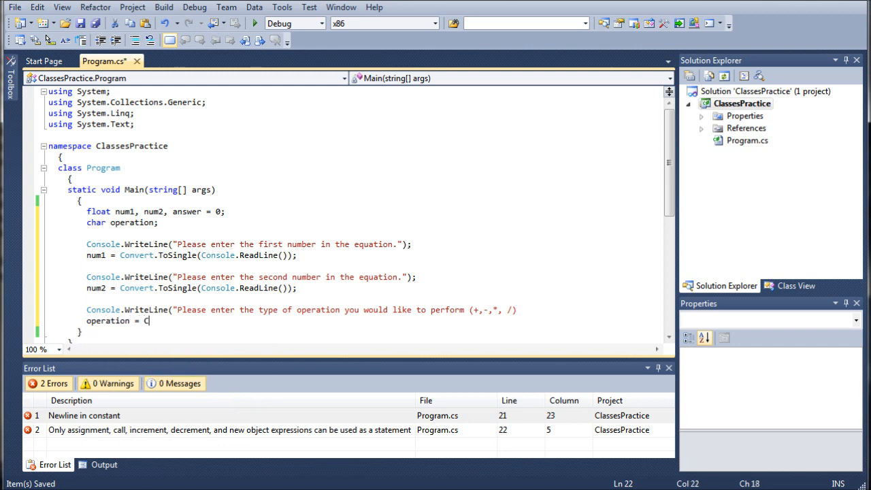
text(onvert.)
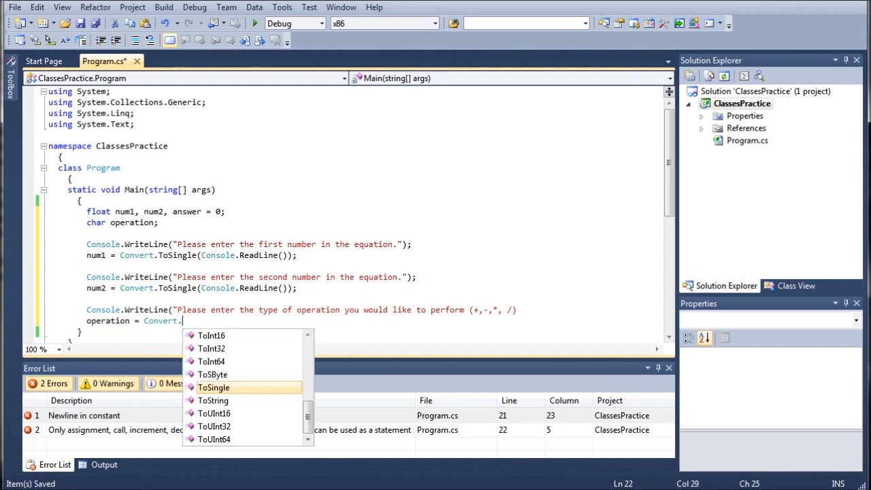
text(ToChar()
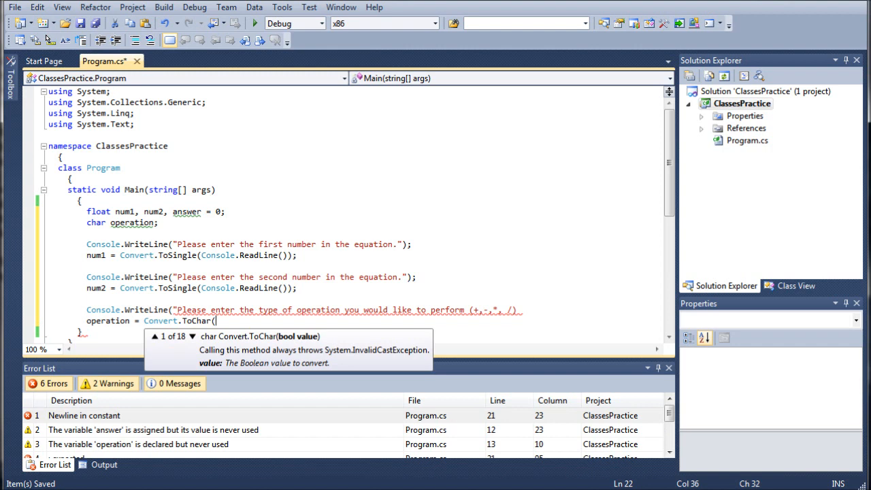
text(Con)
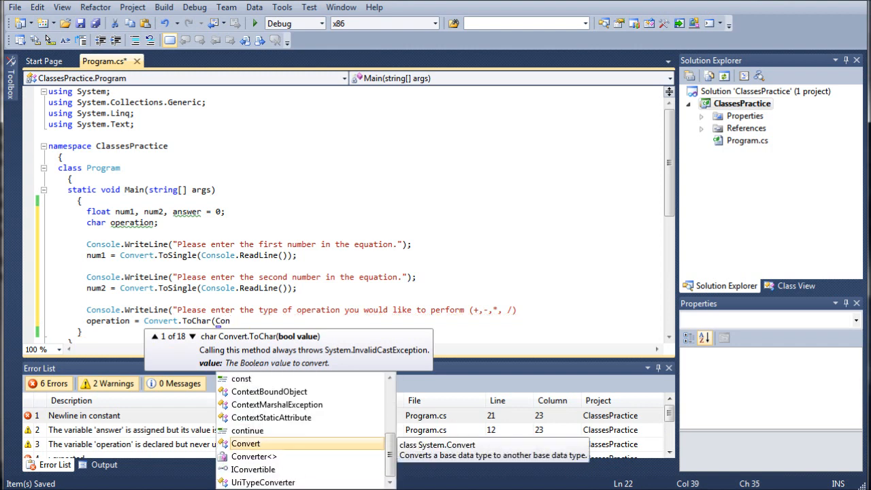
text(n)
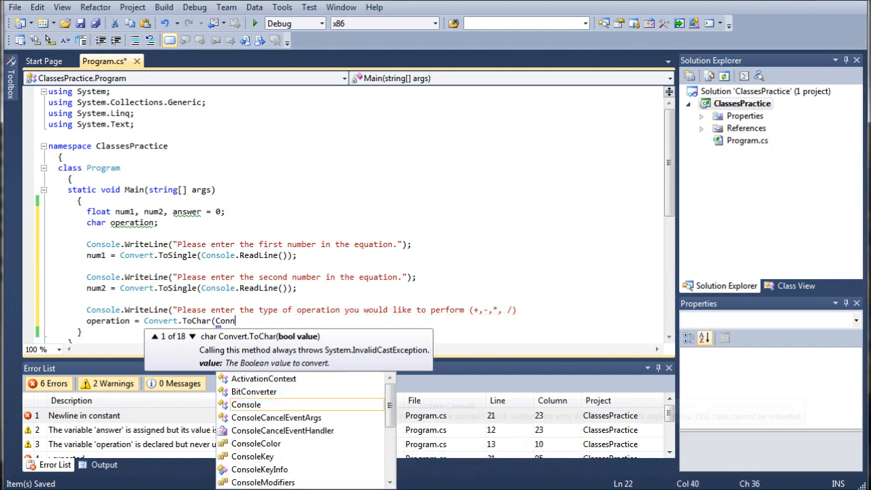
text(Console.)
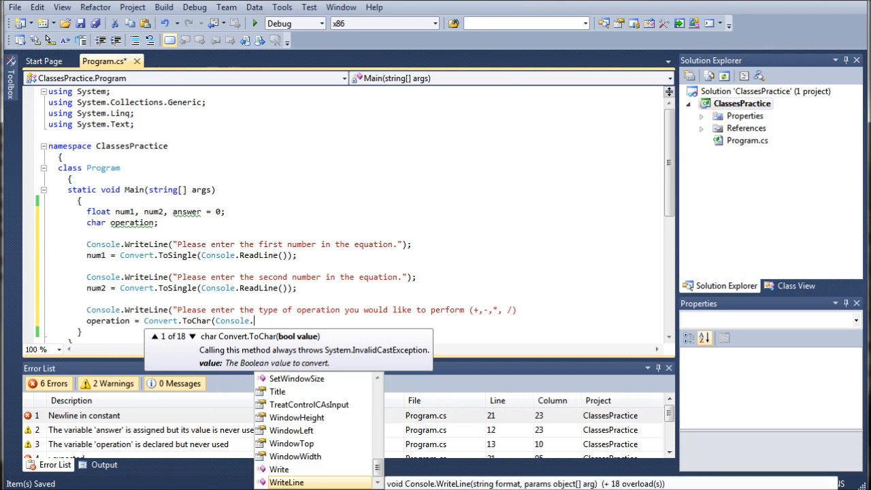
text(ReadLine());)
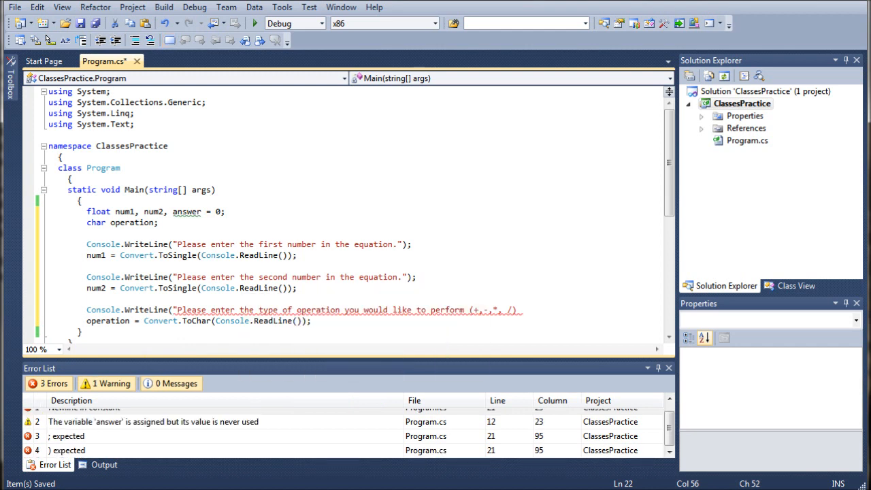
double_click(183, 288)
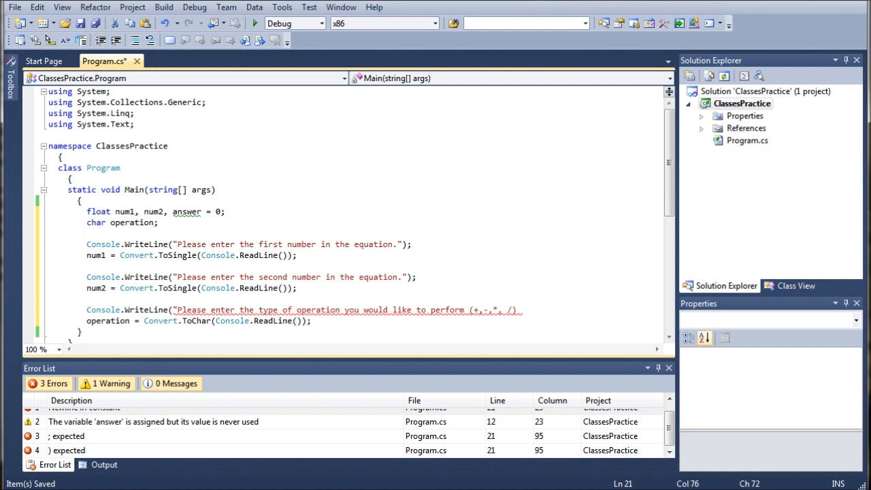
click(407, 309)
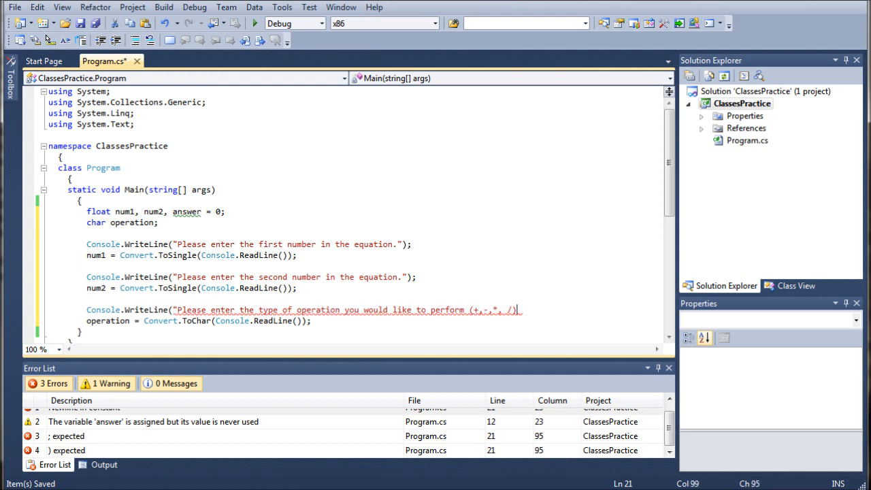
Step: Close the prompt string and add if (operation == '+') setting answer = num1 + num2
text(");)
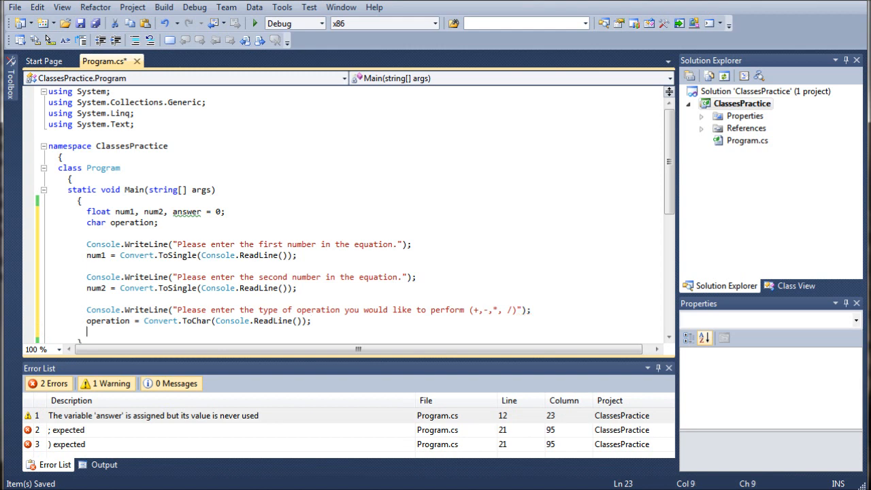
text(i)
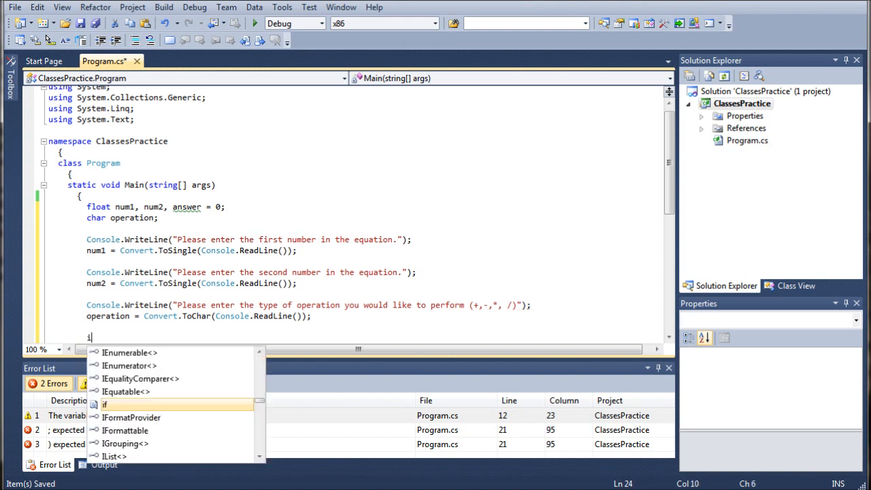
text(f()
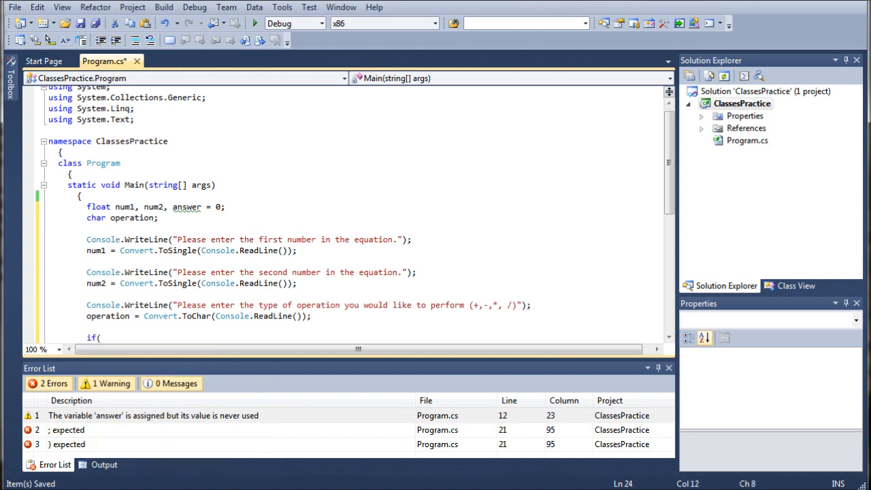
text(operation =)
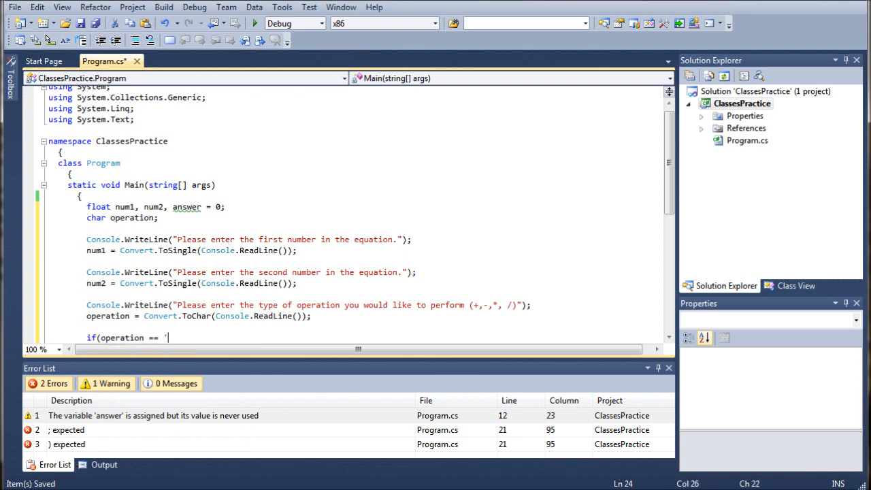
text(=)
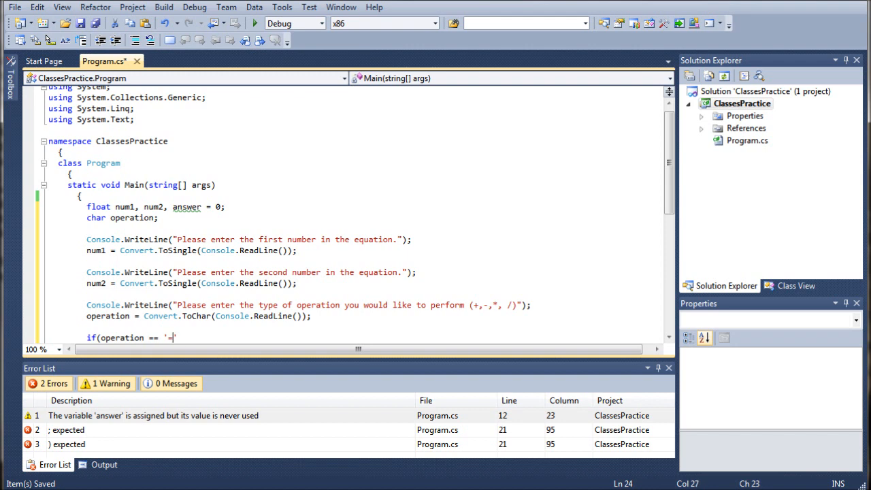
text('))
text({)
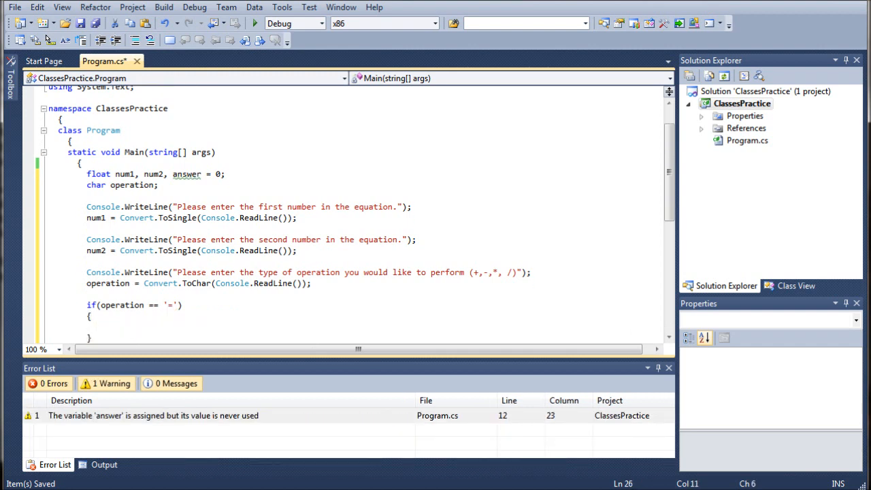
text(answer =)
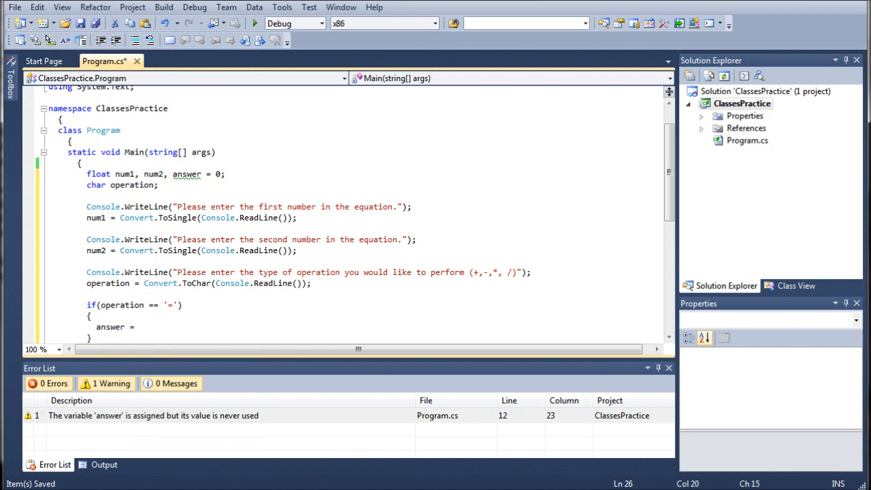
text(num1 + num2)
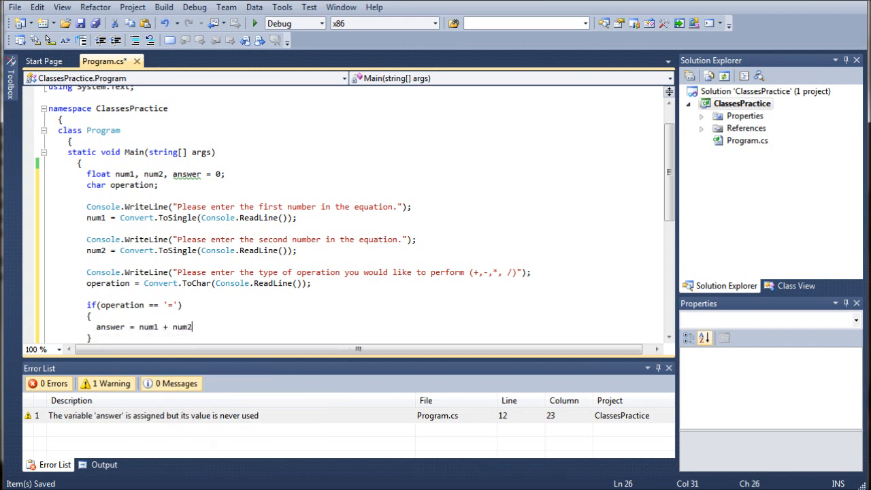
text(;)
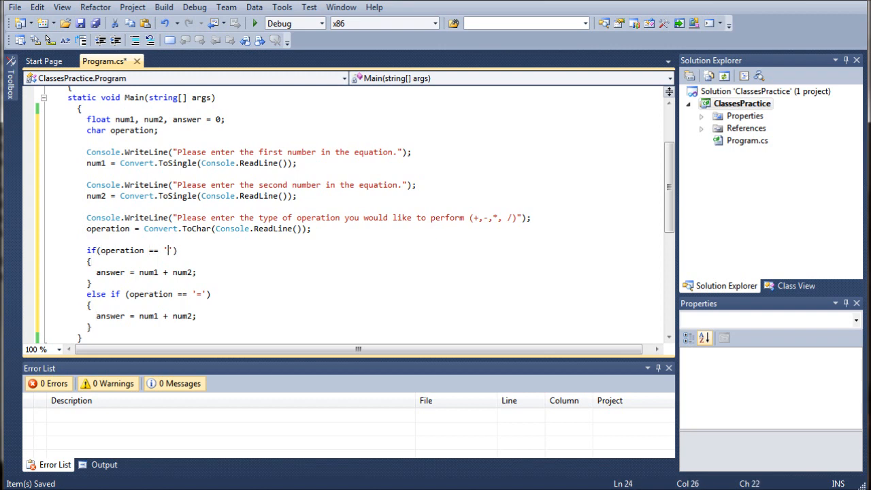
Step: Edit the duplicated else-if branches for '-', '*' and '/' with matching answer expressions
text(+)
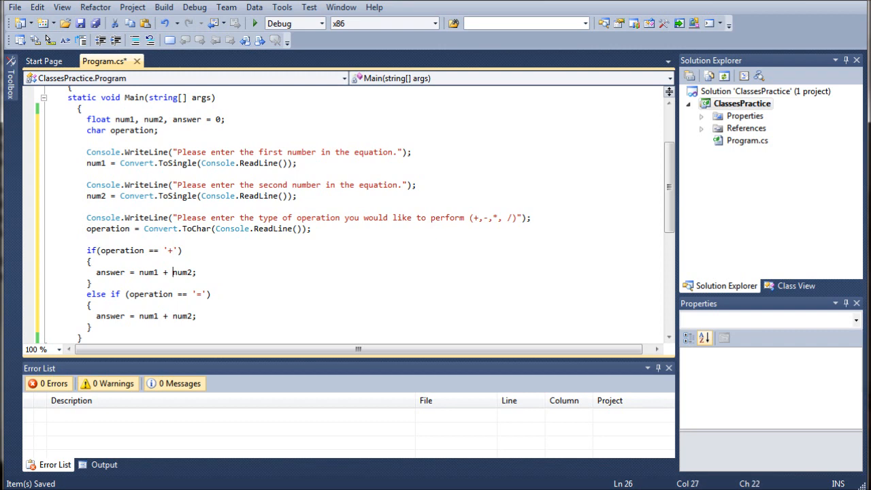
click(49, 305)
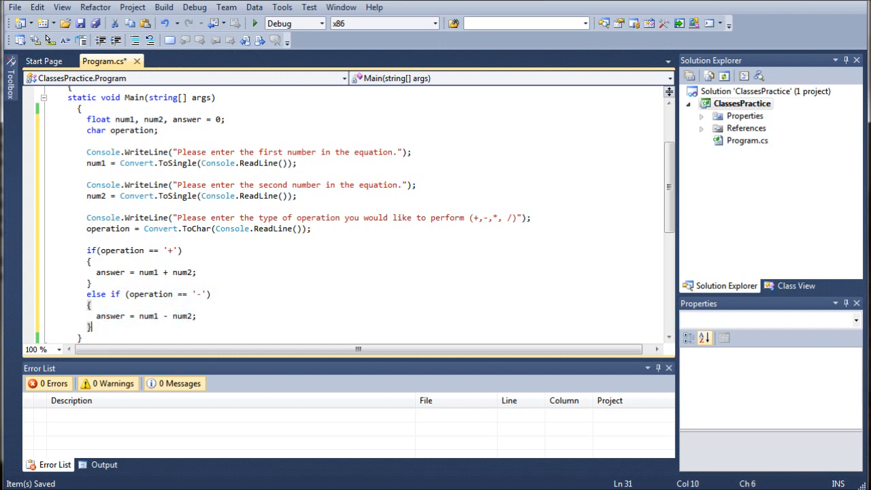
drag(87, 293, 92, 327)
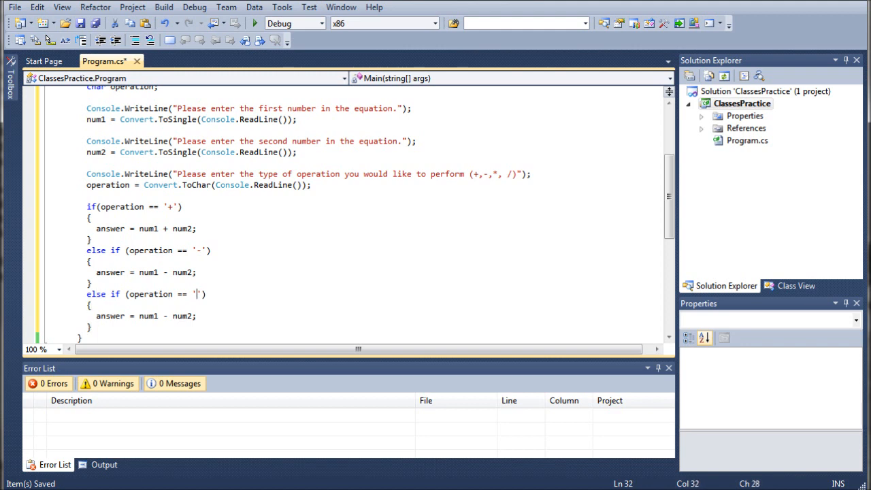
text(*)
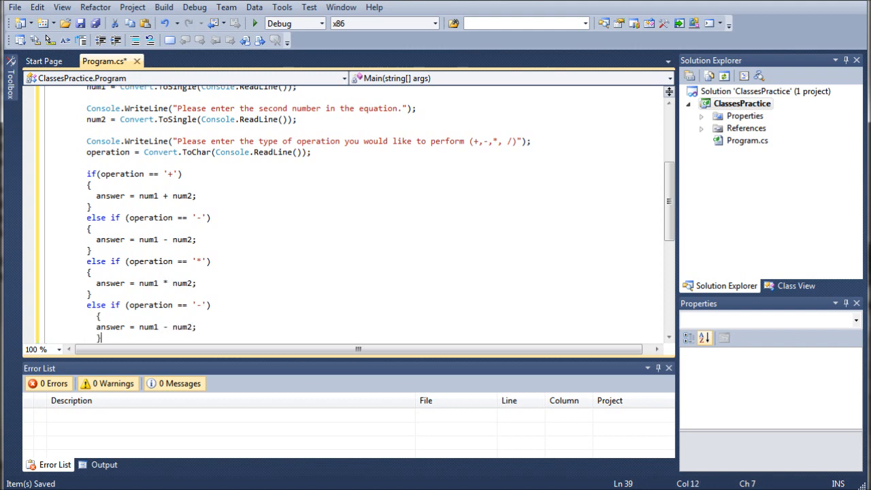
drag(101, 316, 101, 338)
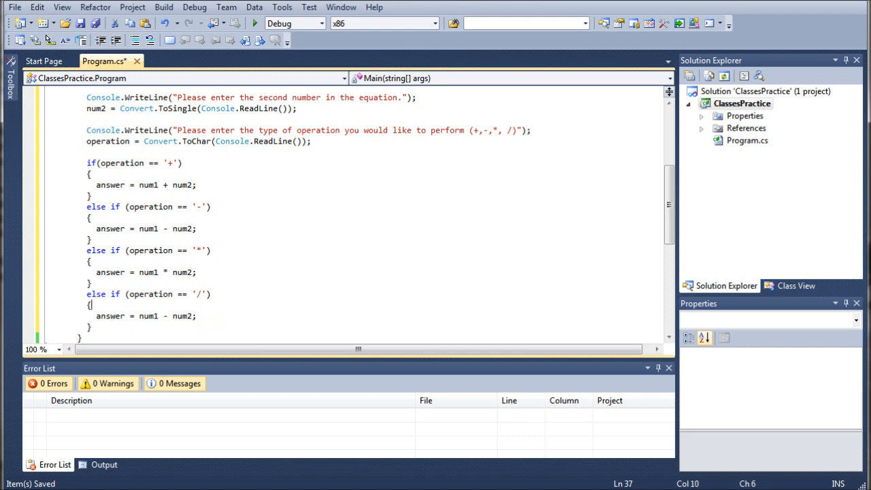
text(/)
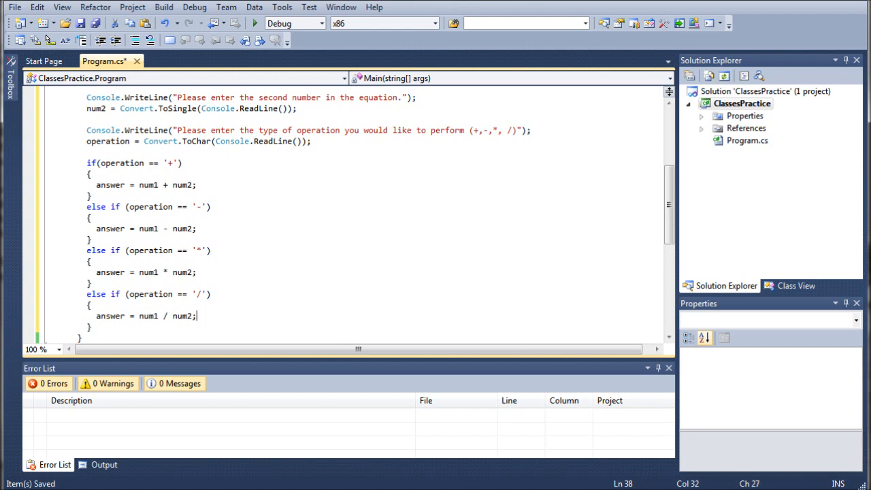
scroll(down, 3)
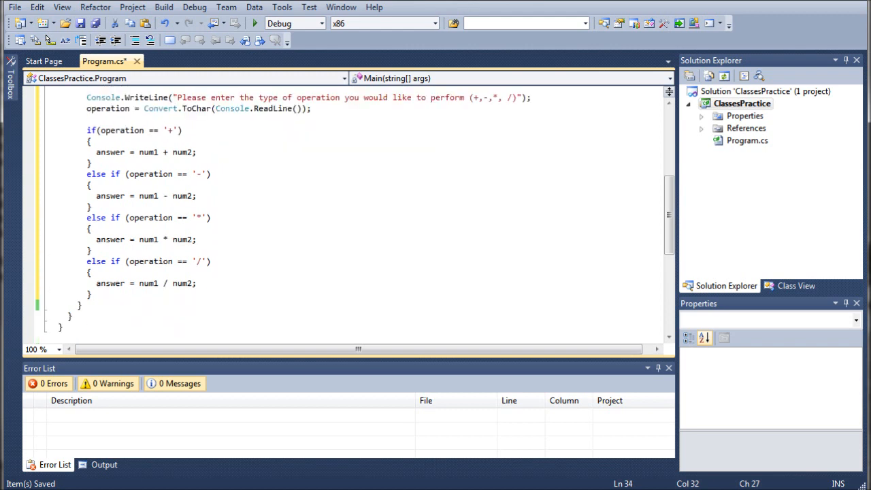
mouse_move(198, 108)
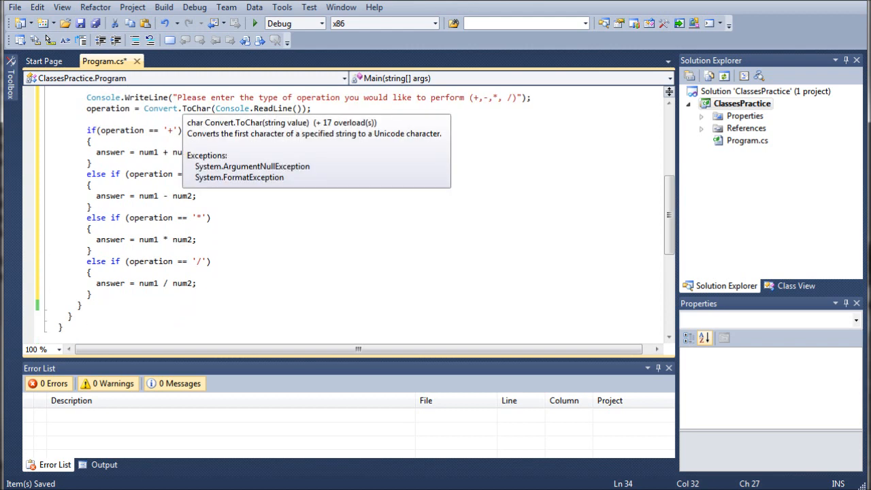
click(197, 239)
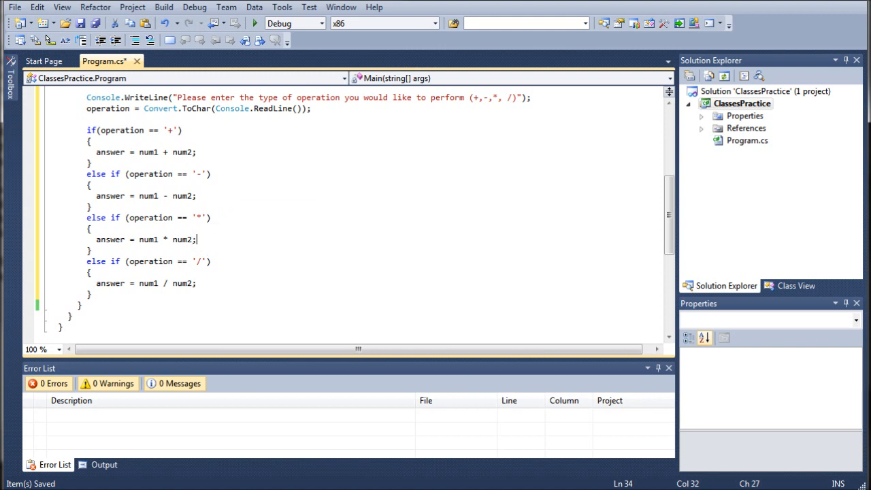
Step: Insert a try block above the if chain and start catch(ArithmeticException) after it
click(196, 239)
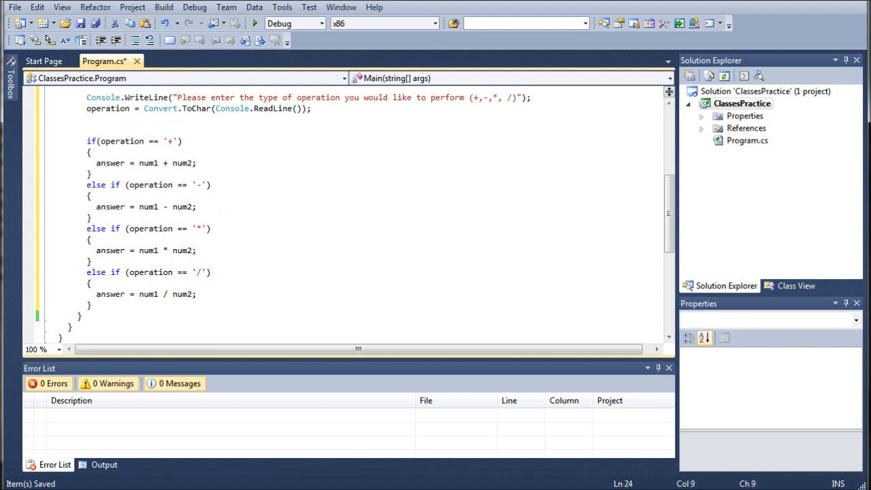
text(try)
text(})
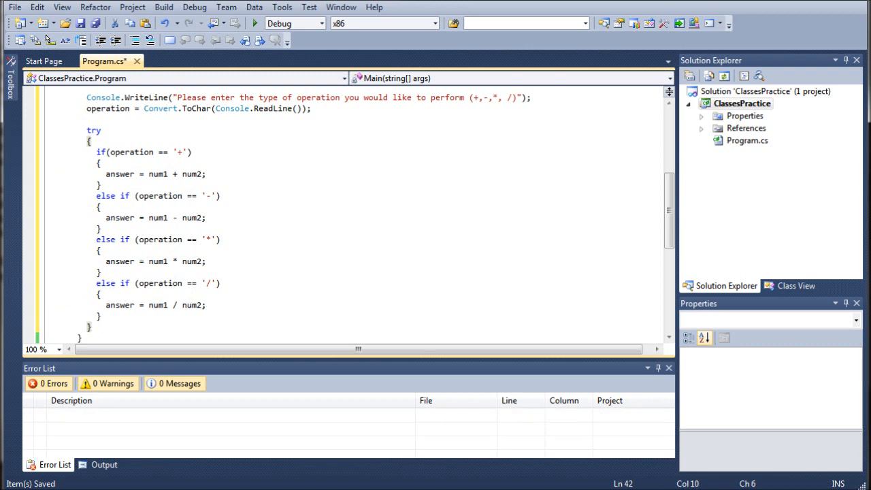
text(catch)
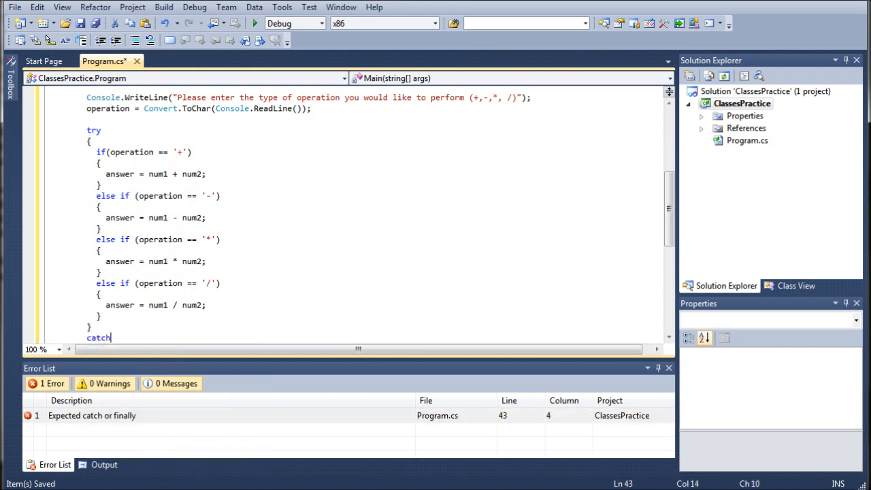
text(()
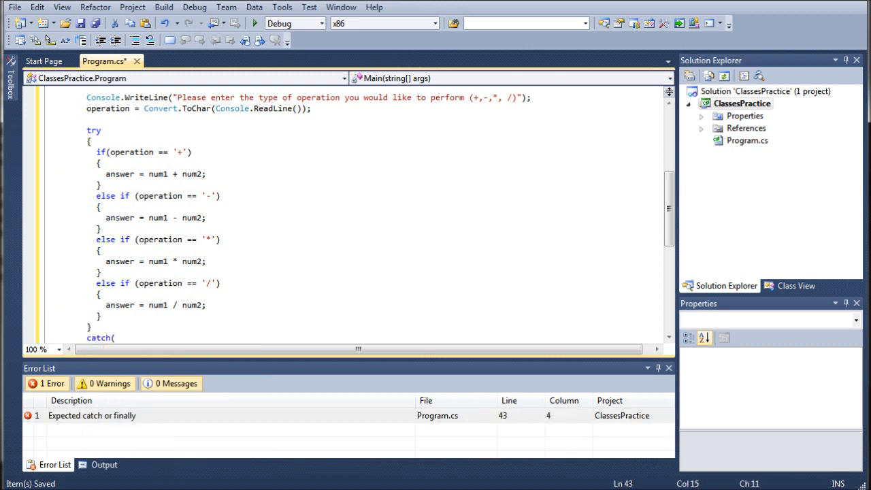
text(ArithmeticException)
text({)
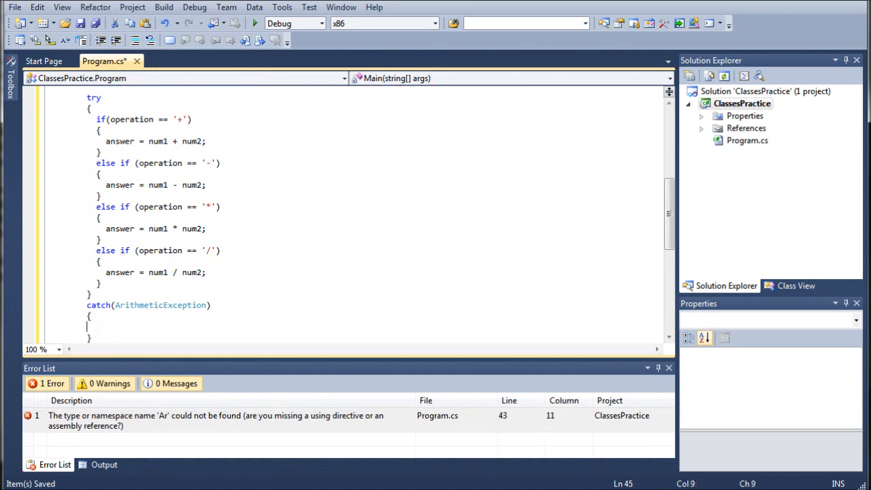
text(Console)
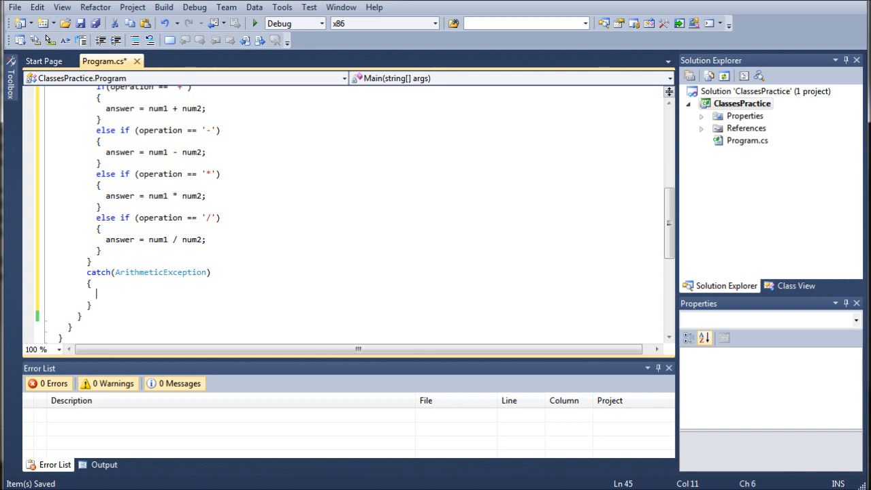
Step: Try an er.show(); call inside the catch block, then delete it
text(e)
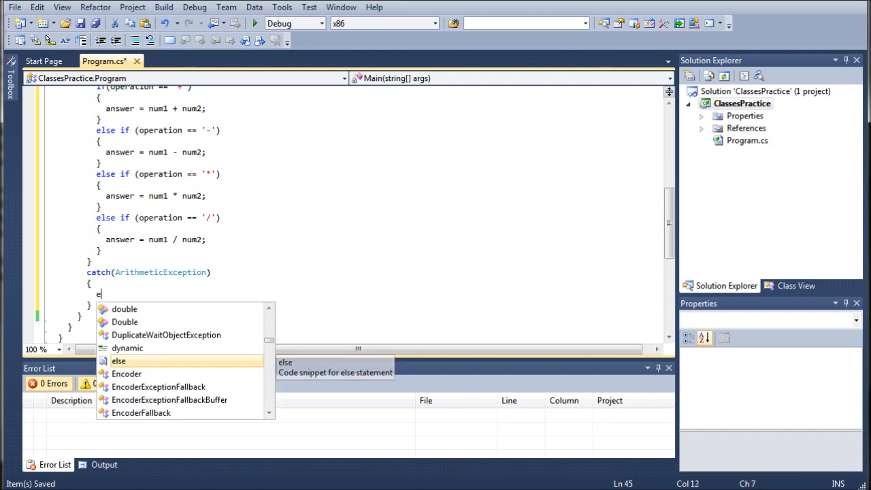
text(r.)
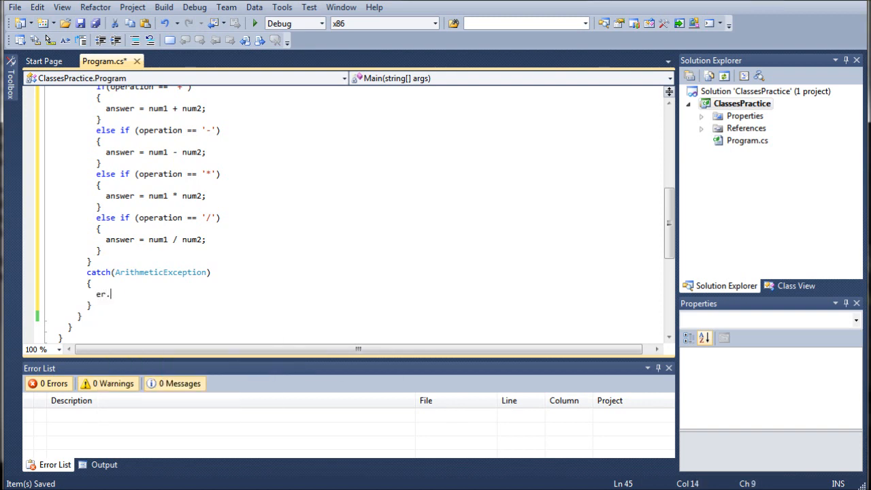
text(show();)
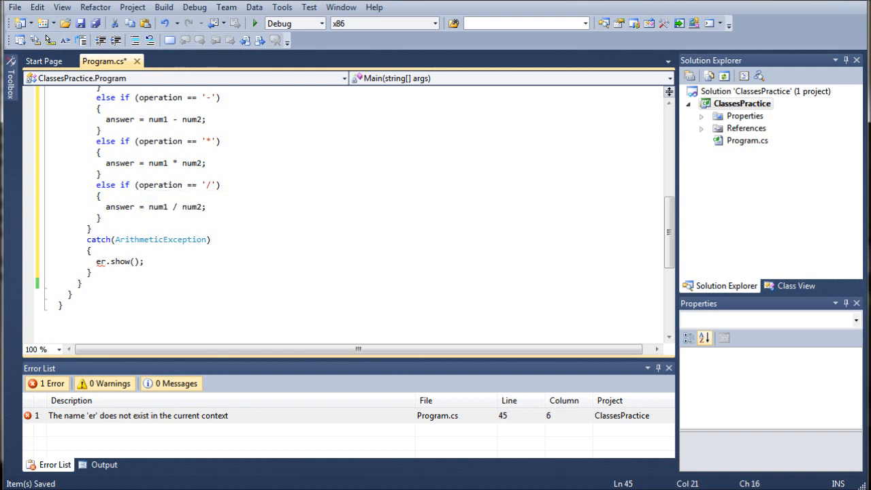
key(BackSpace)
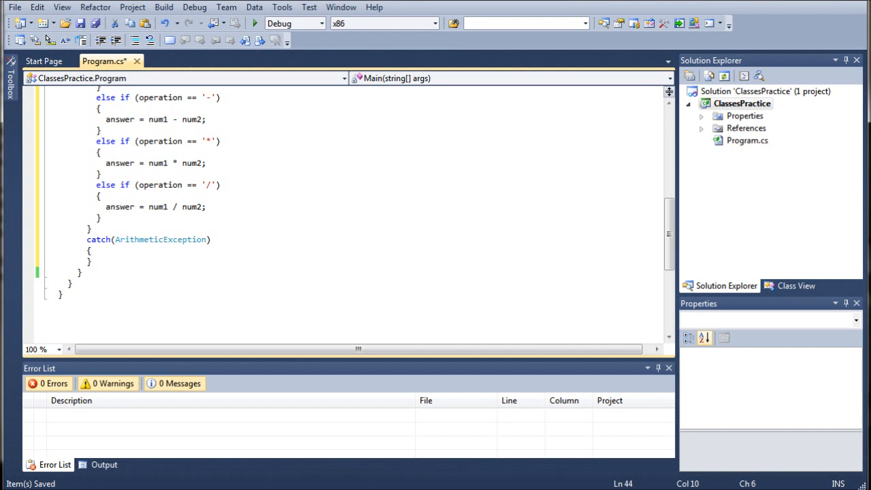
scroll(down, 3)
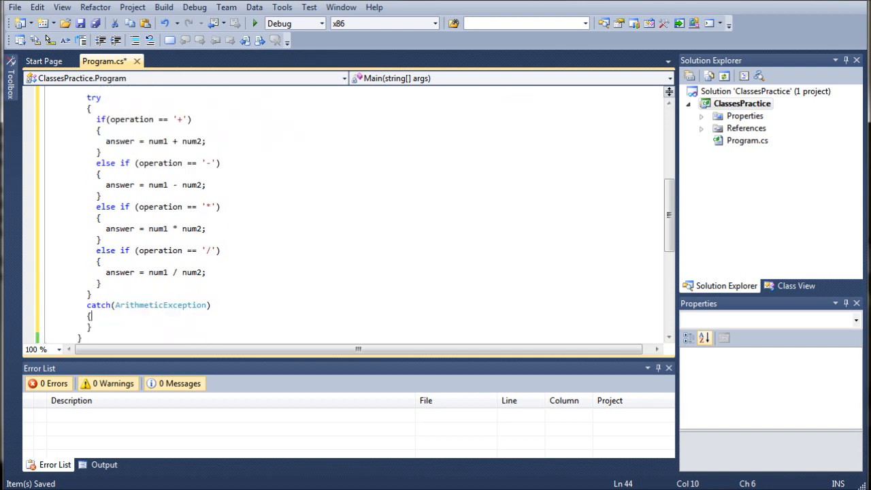
scroll(down, 3)
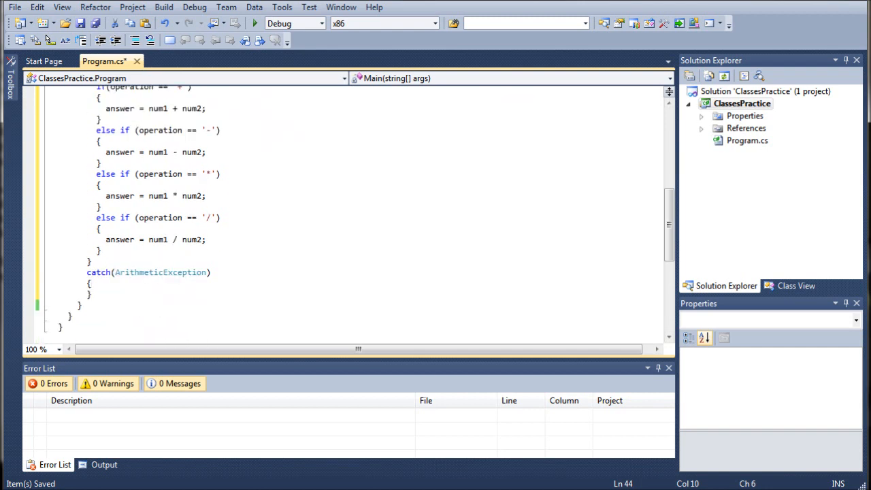
Step: End the chain with else { Console.WriteLine("Sorry, that operation is not permitted."); }
text(else)
text(})
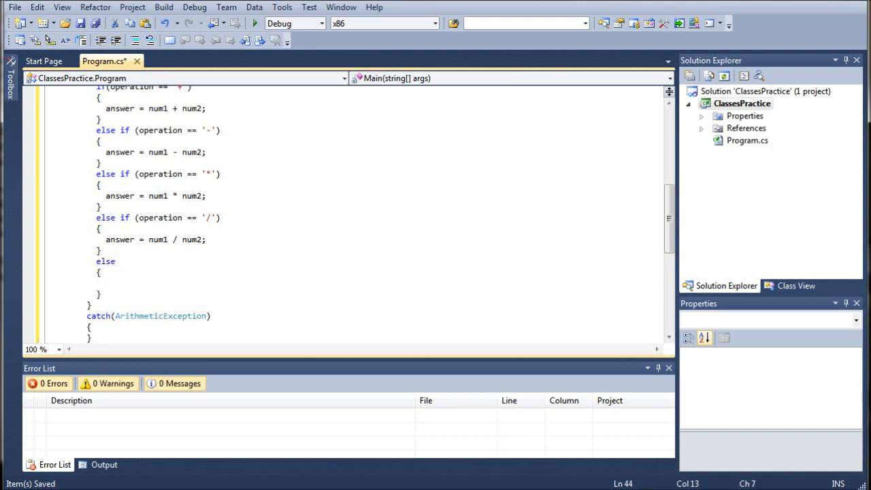
text(Console..)
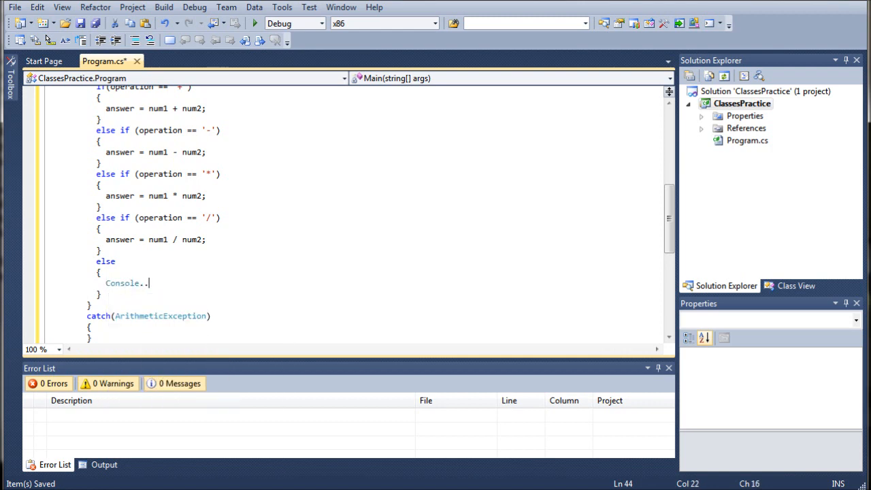
text(WriteLi)
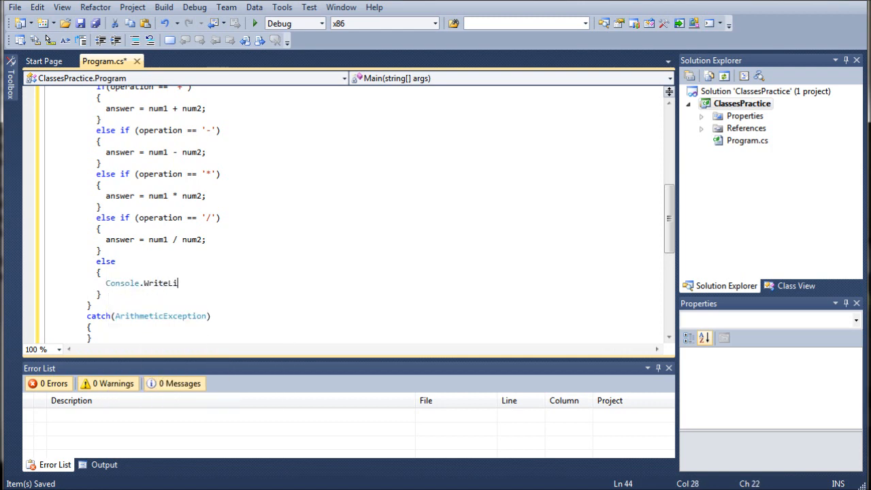
text(ne(")
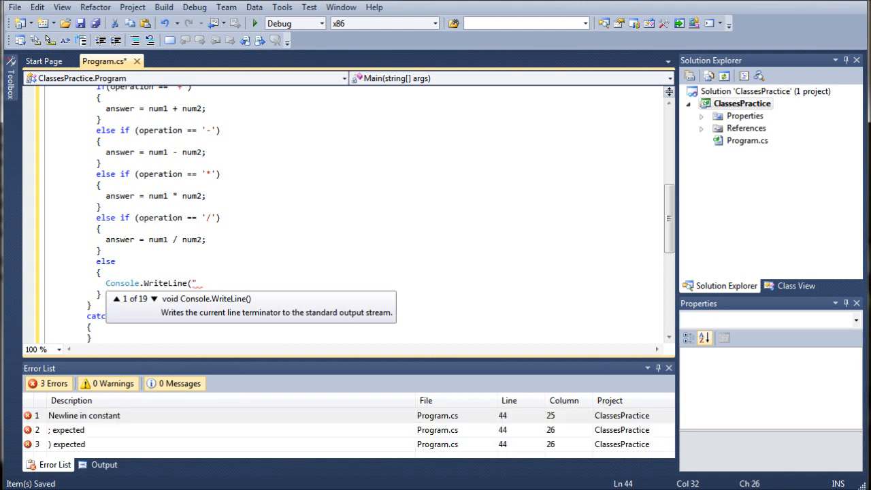
text(Sorry, that operation is not per)
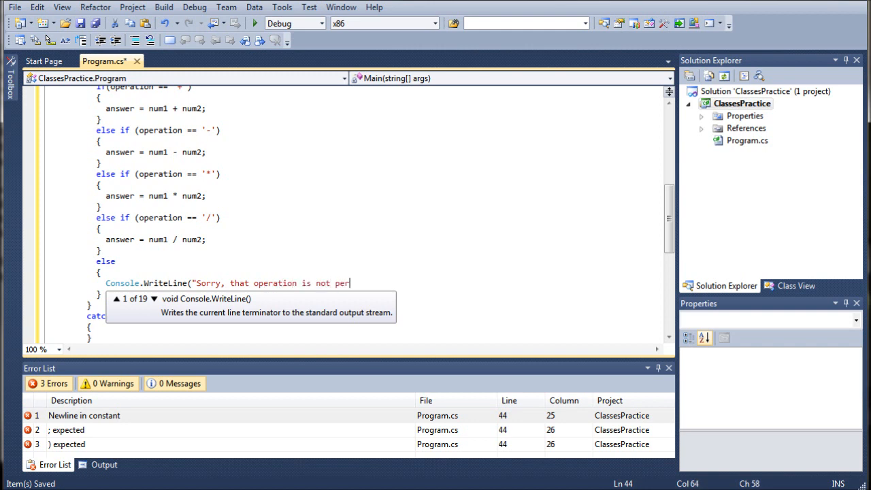
text(mitted)
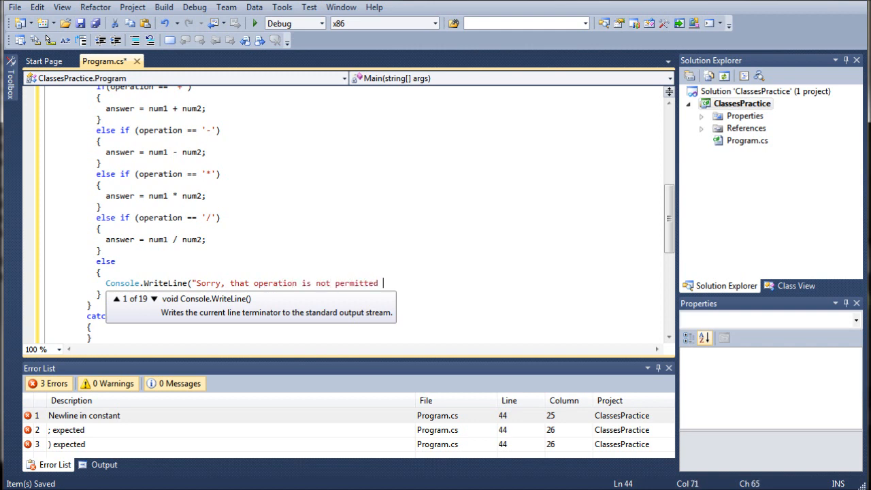
text();)
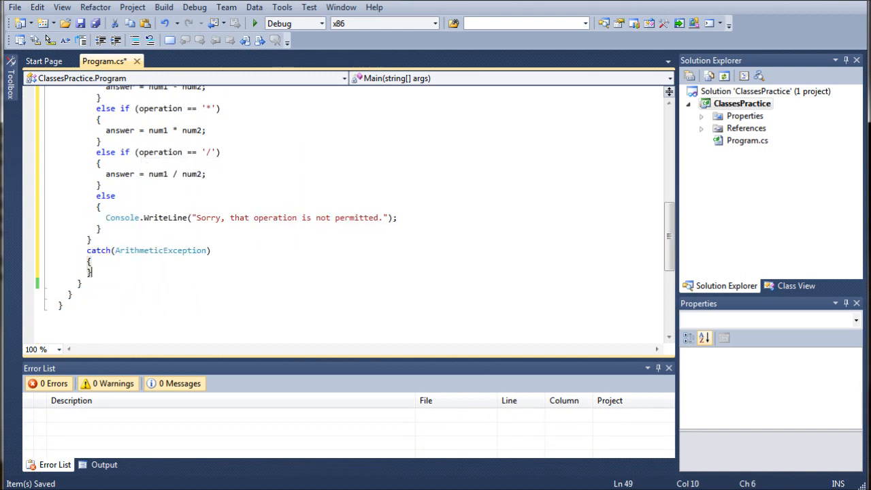
Step: Add Console.WriteLine(answer); and Console.Read(); below the catch block
text(Console.)
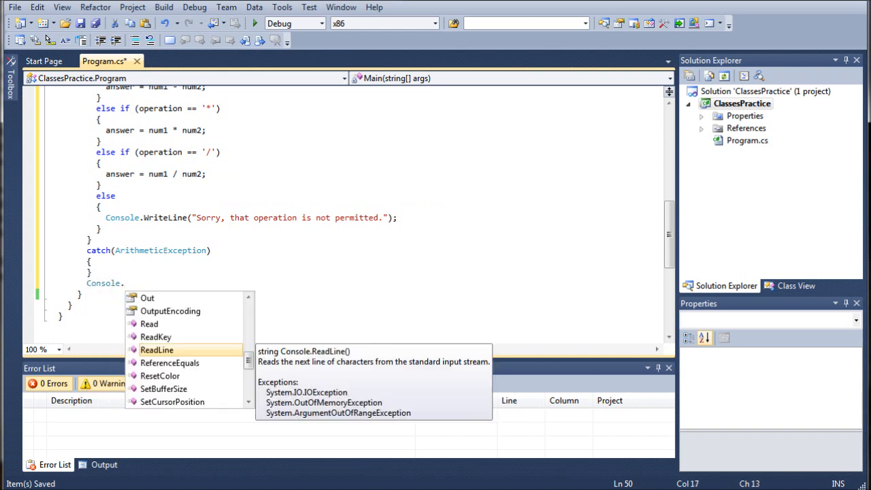
text(WriteLine()
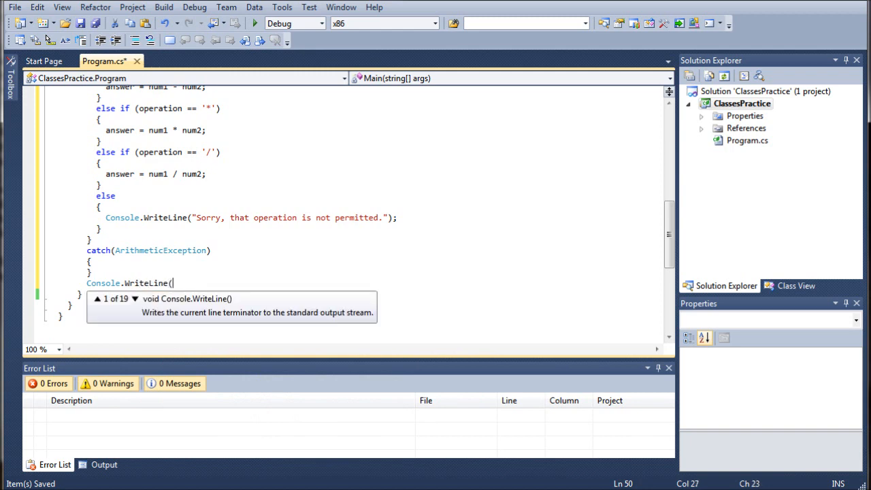
text(answer))
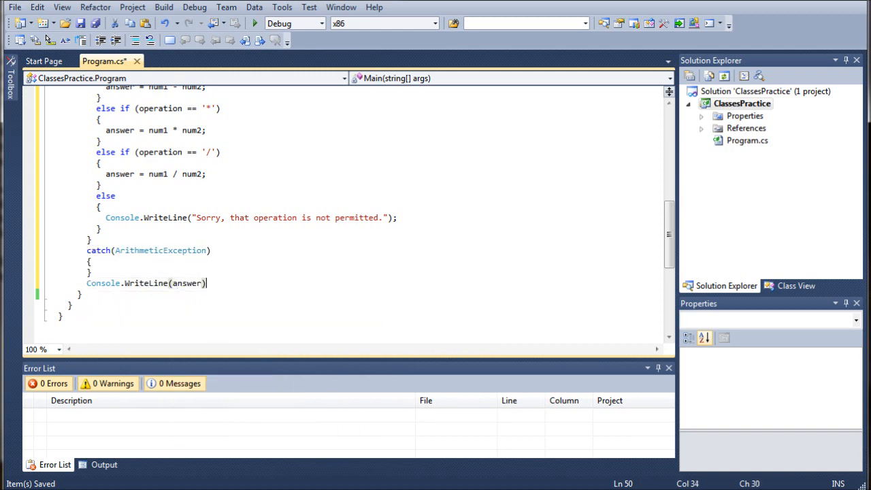
text(Co)
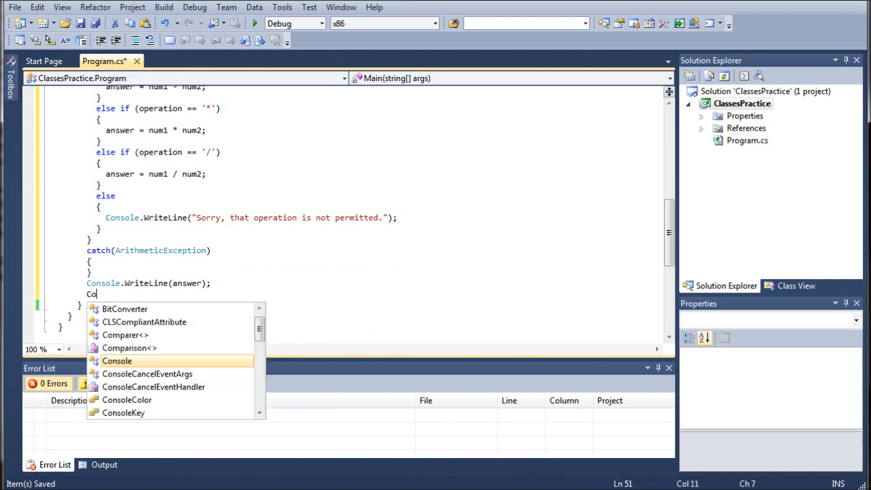
text(nsole.)
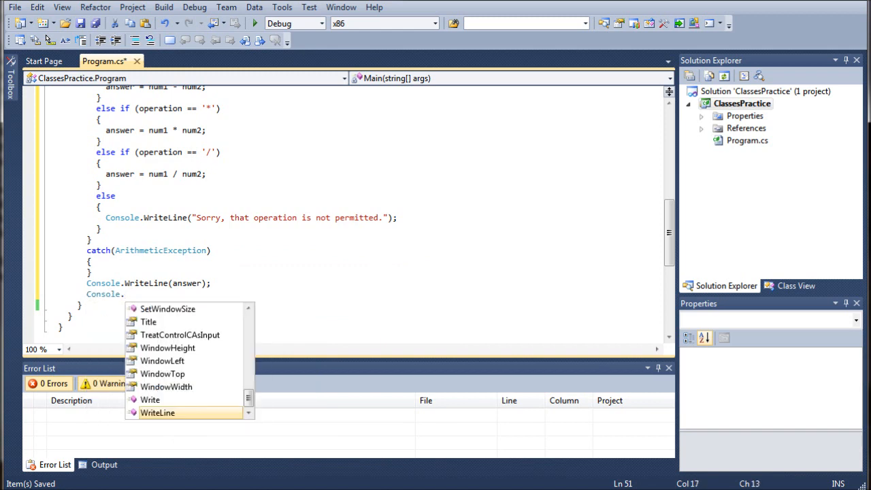
text(Read();)
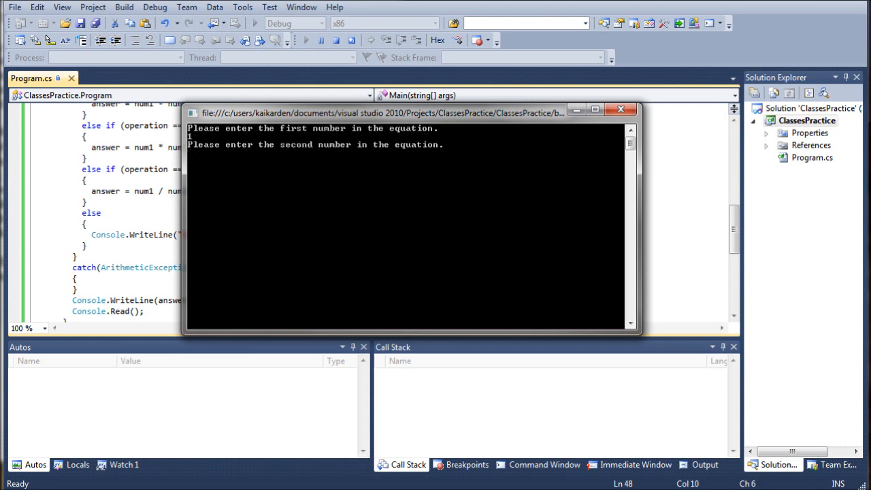
Step: Enter 500, *, and 99999999 in the console and submit the calculation
text(0)
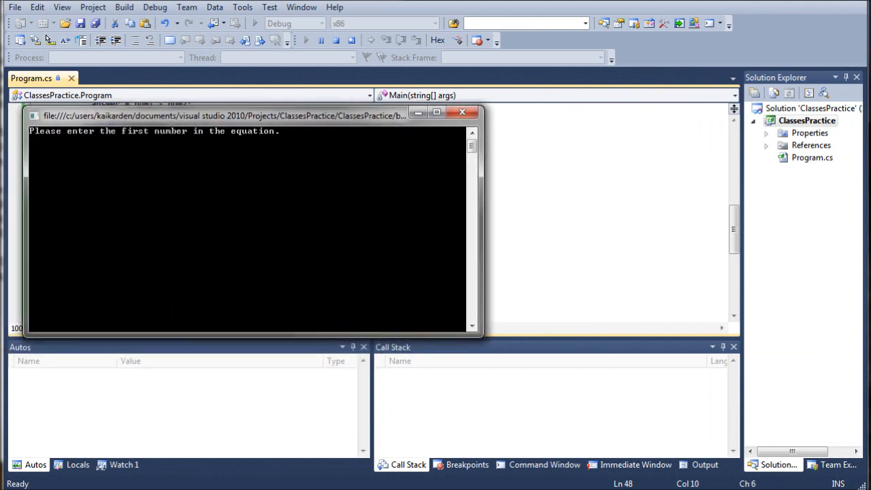
text(500*)
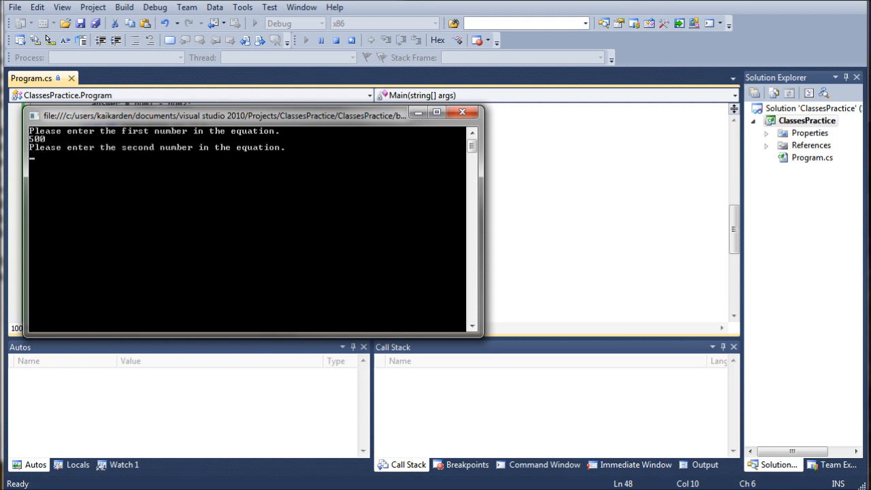
text(99999)
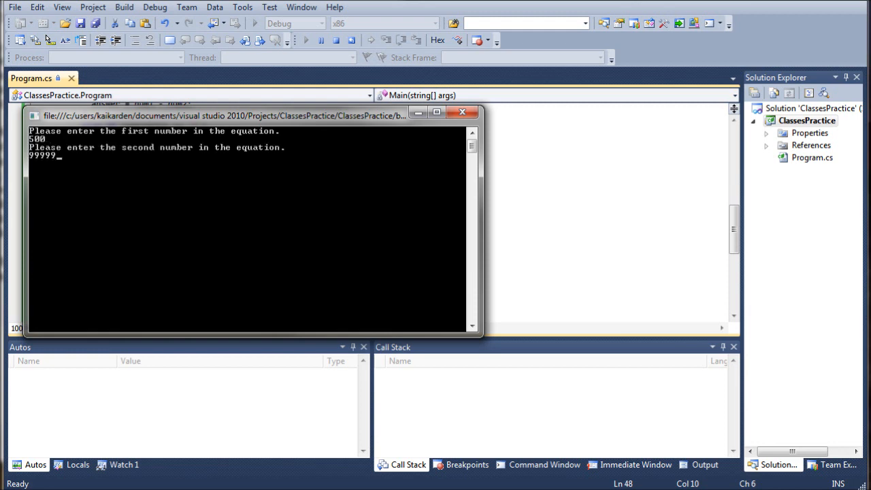
text(999)
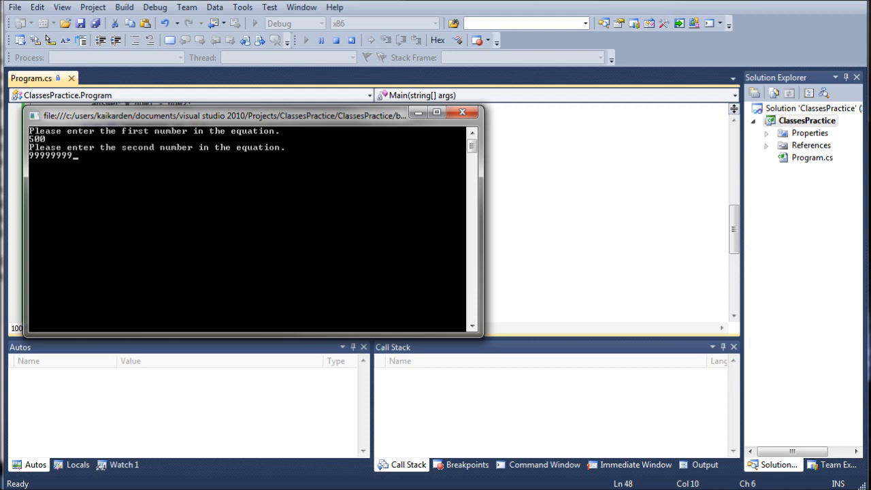
key(enter)
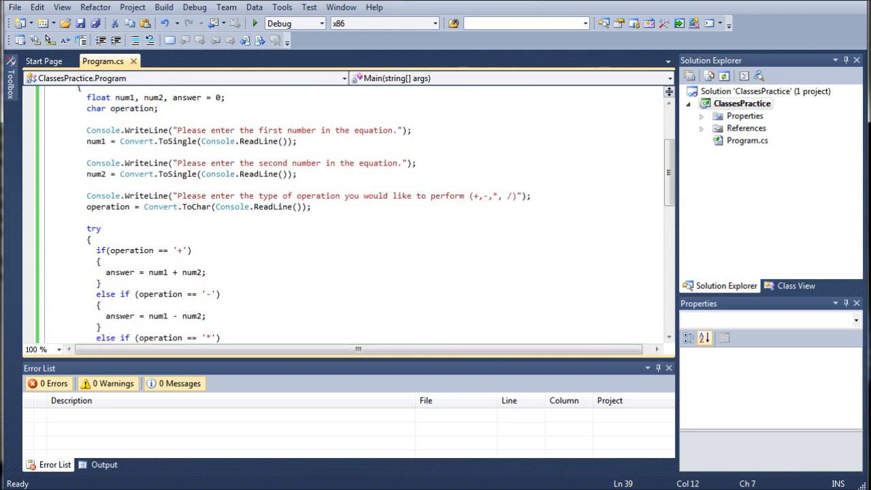
scroll(down, 3)
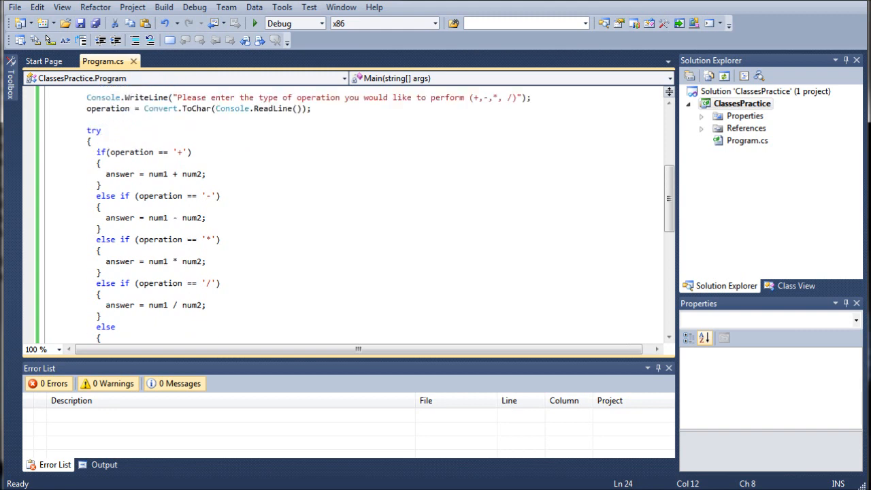
scroll(down, 3)
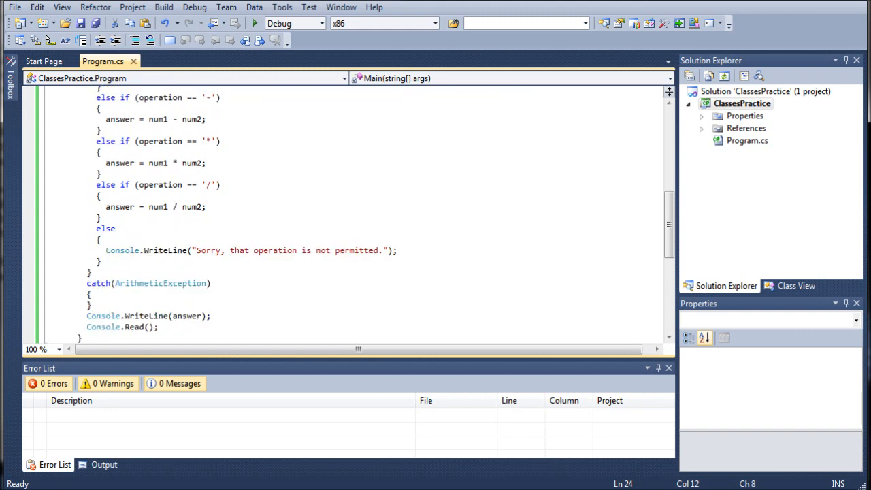
scroll(down, 3)
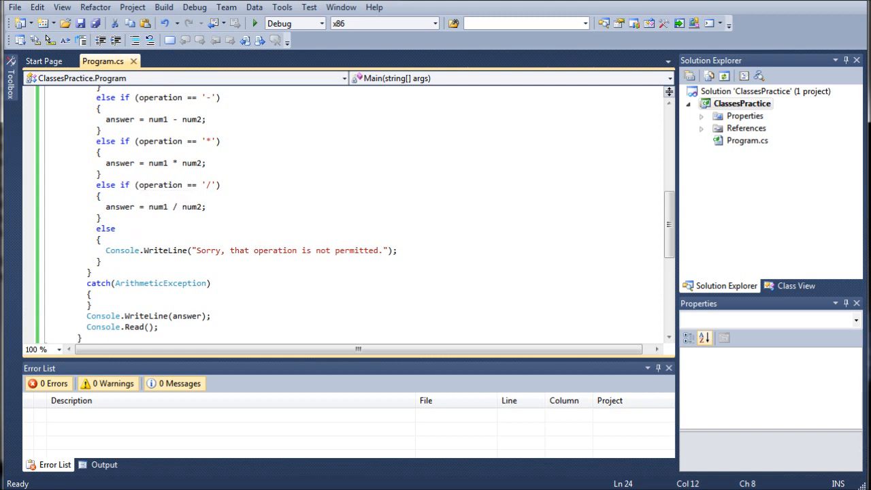
scroll(down, 3)
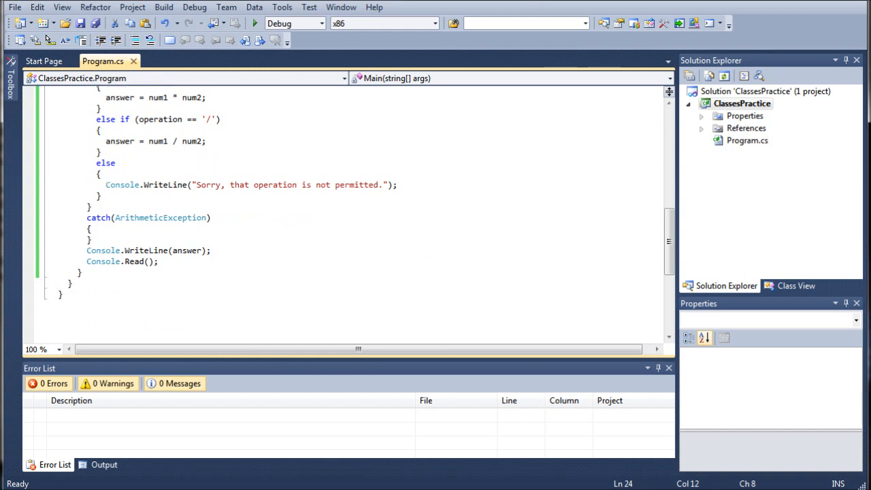